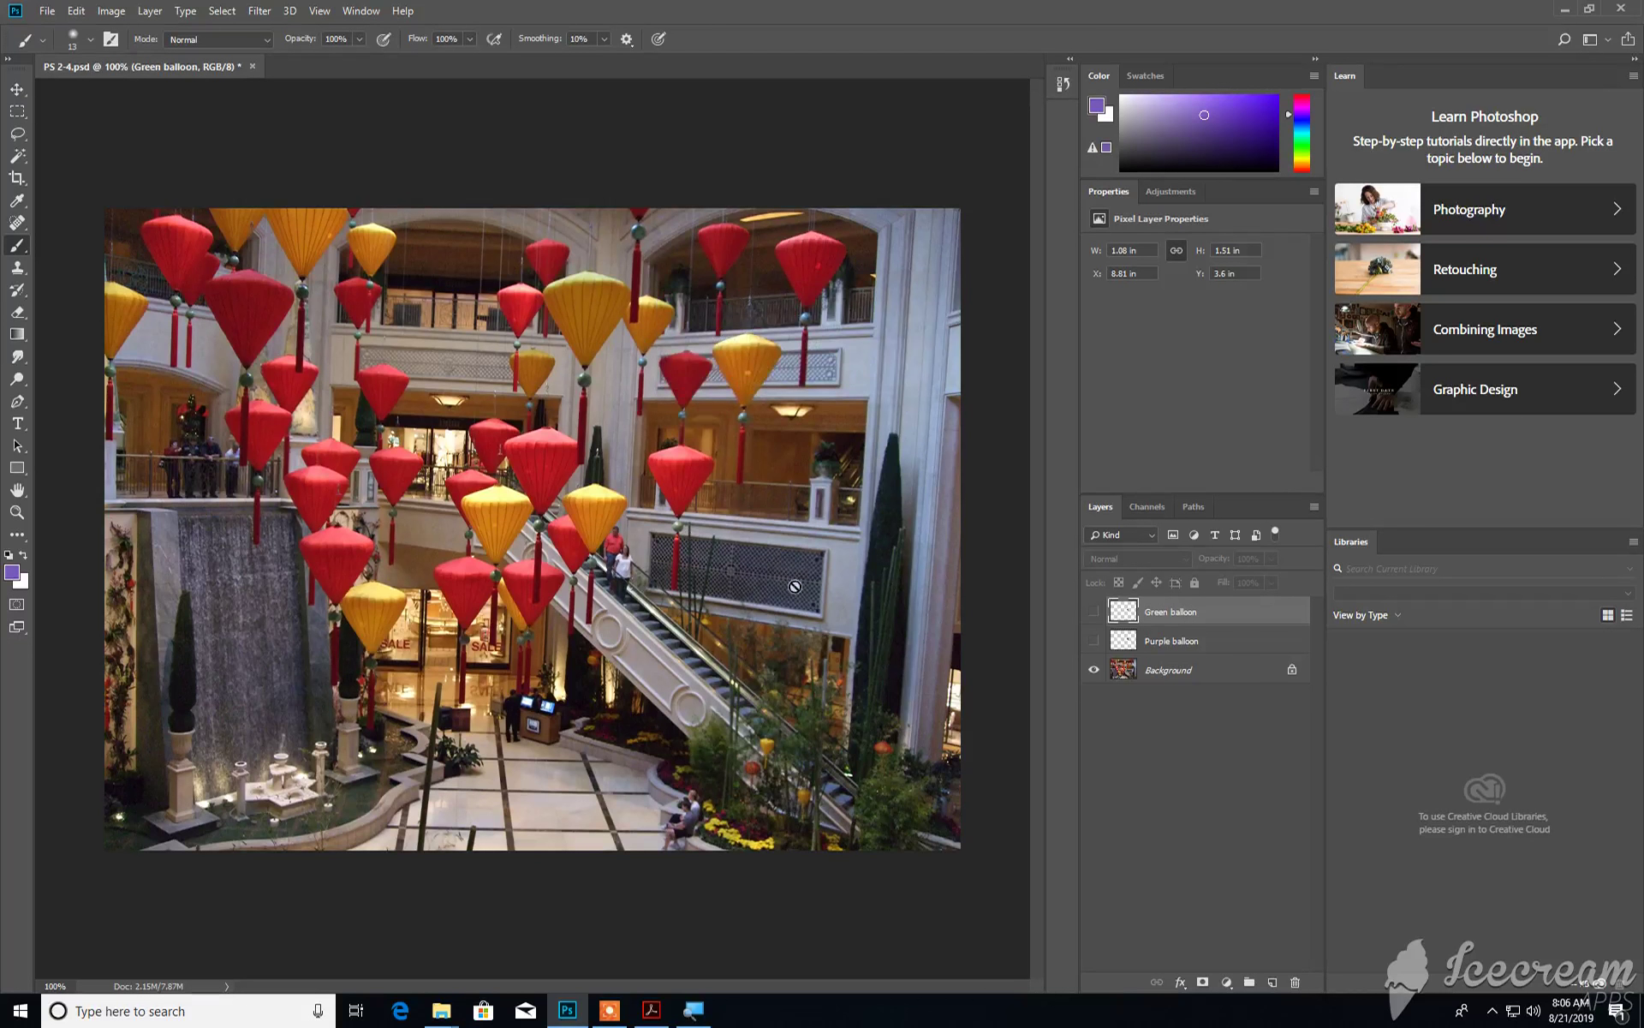
Step: Make the Green balloon and Purple balloon layers visible in the Layers panel
left_click(1095, 612)
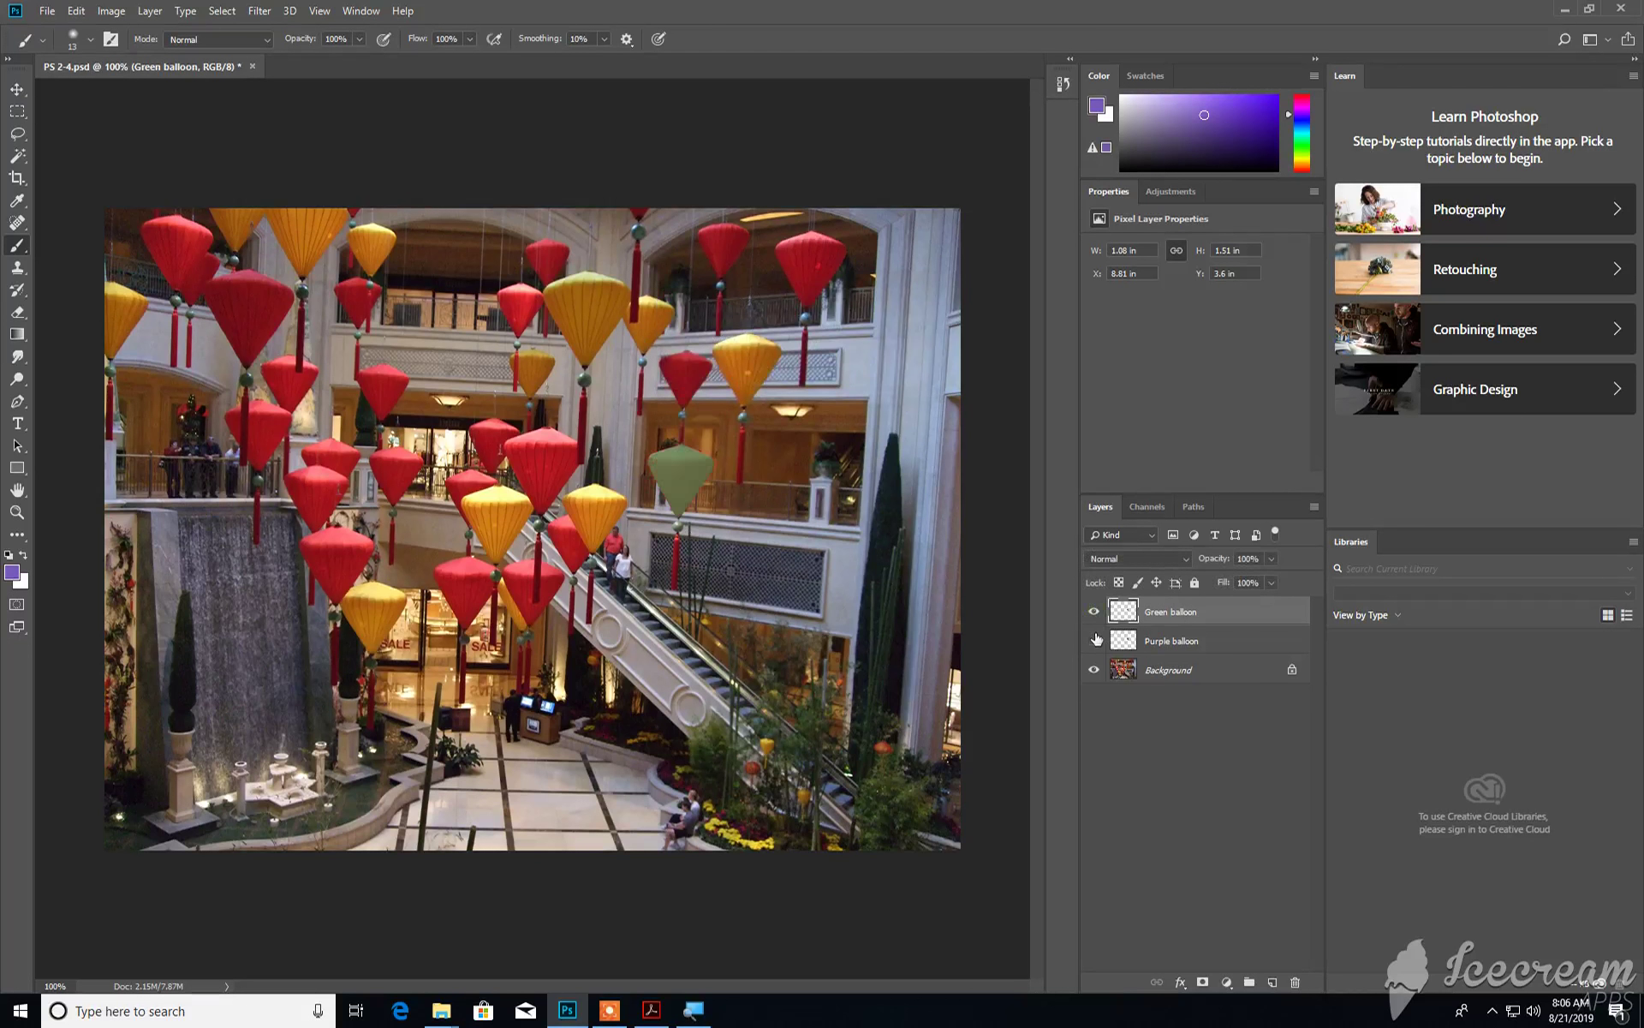
left_click(1095, 641)
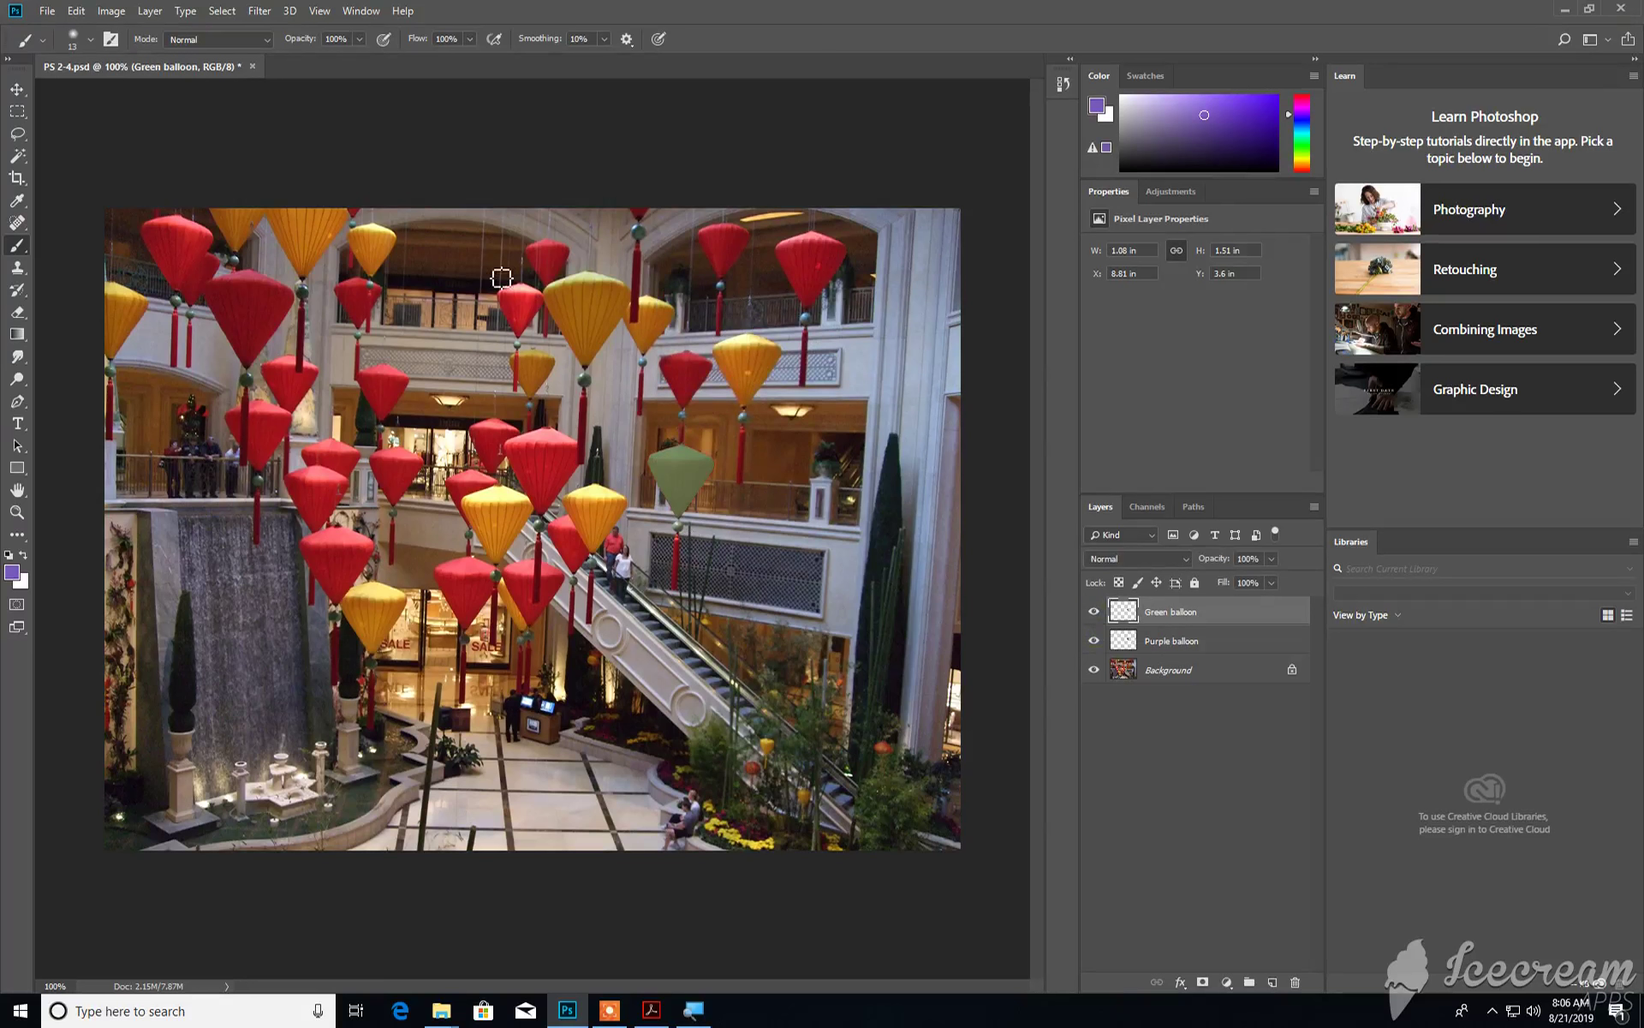
Step: Select the Move tool to prepare for repositioning layer content
left_click(17, 86)
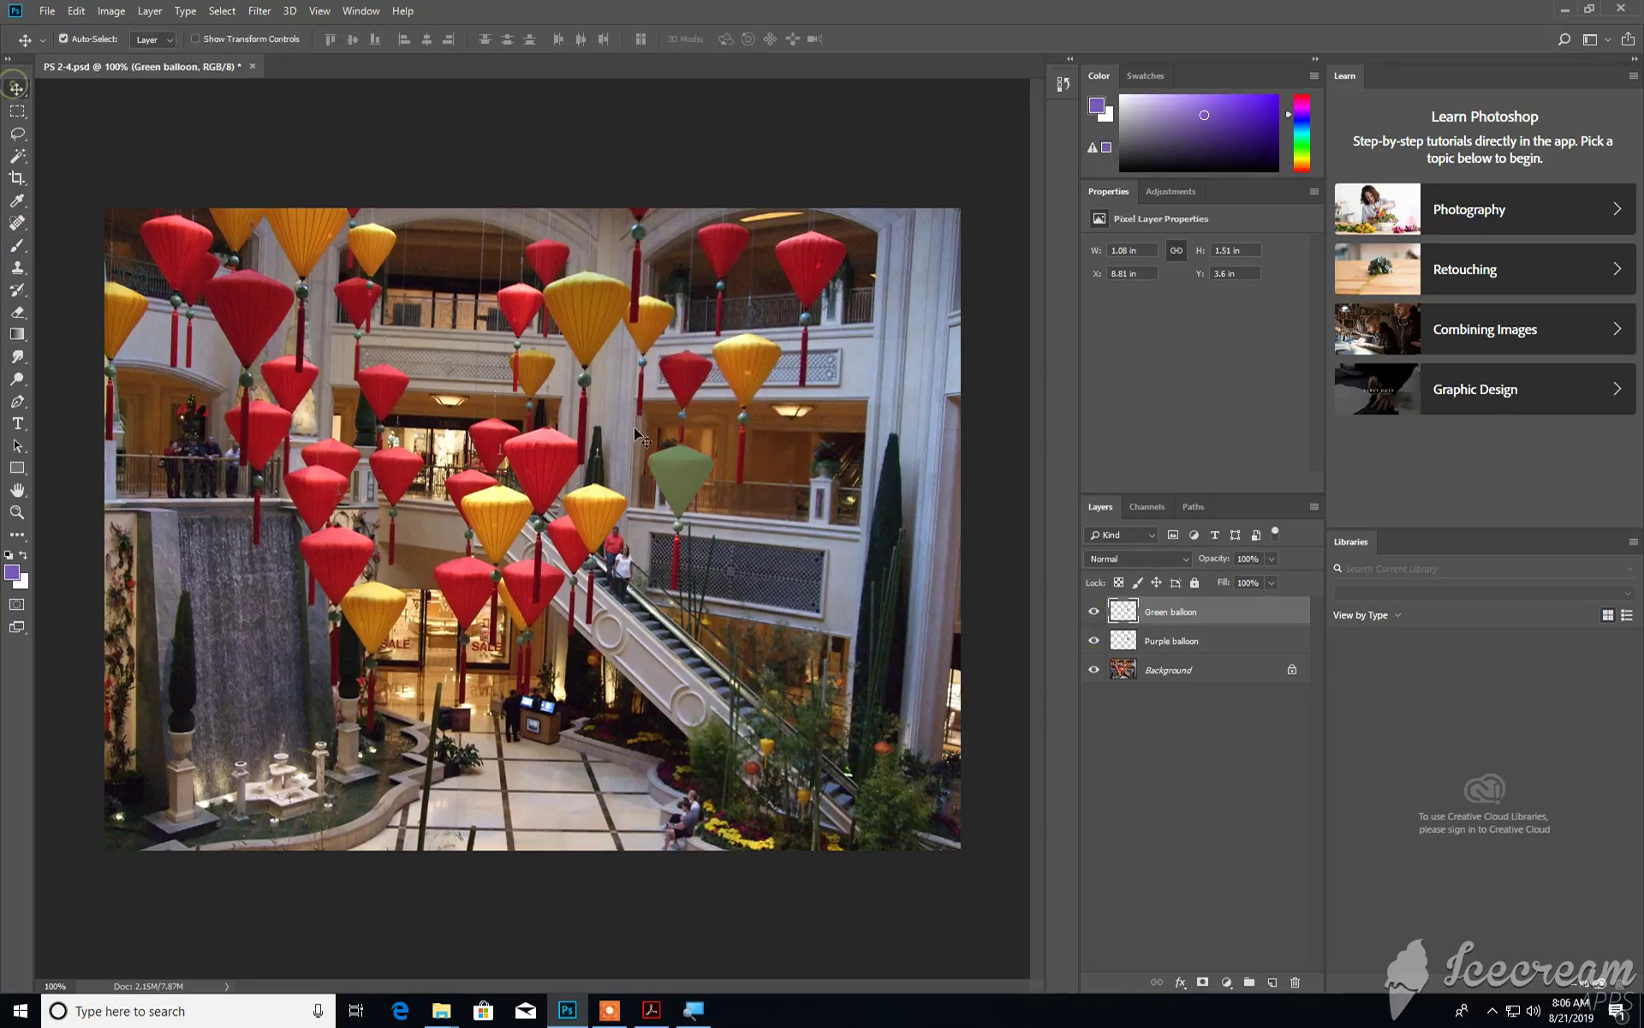
mouse_move(678, 475)
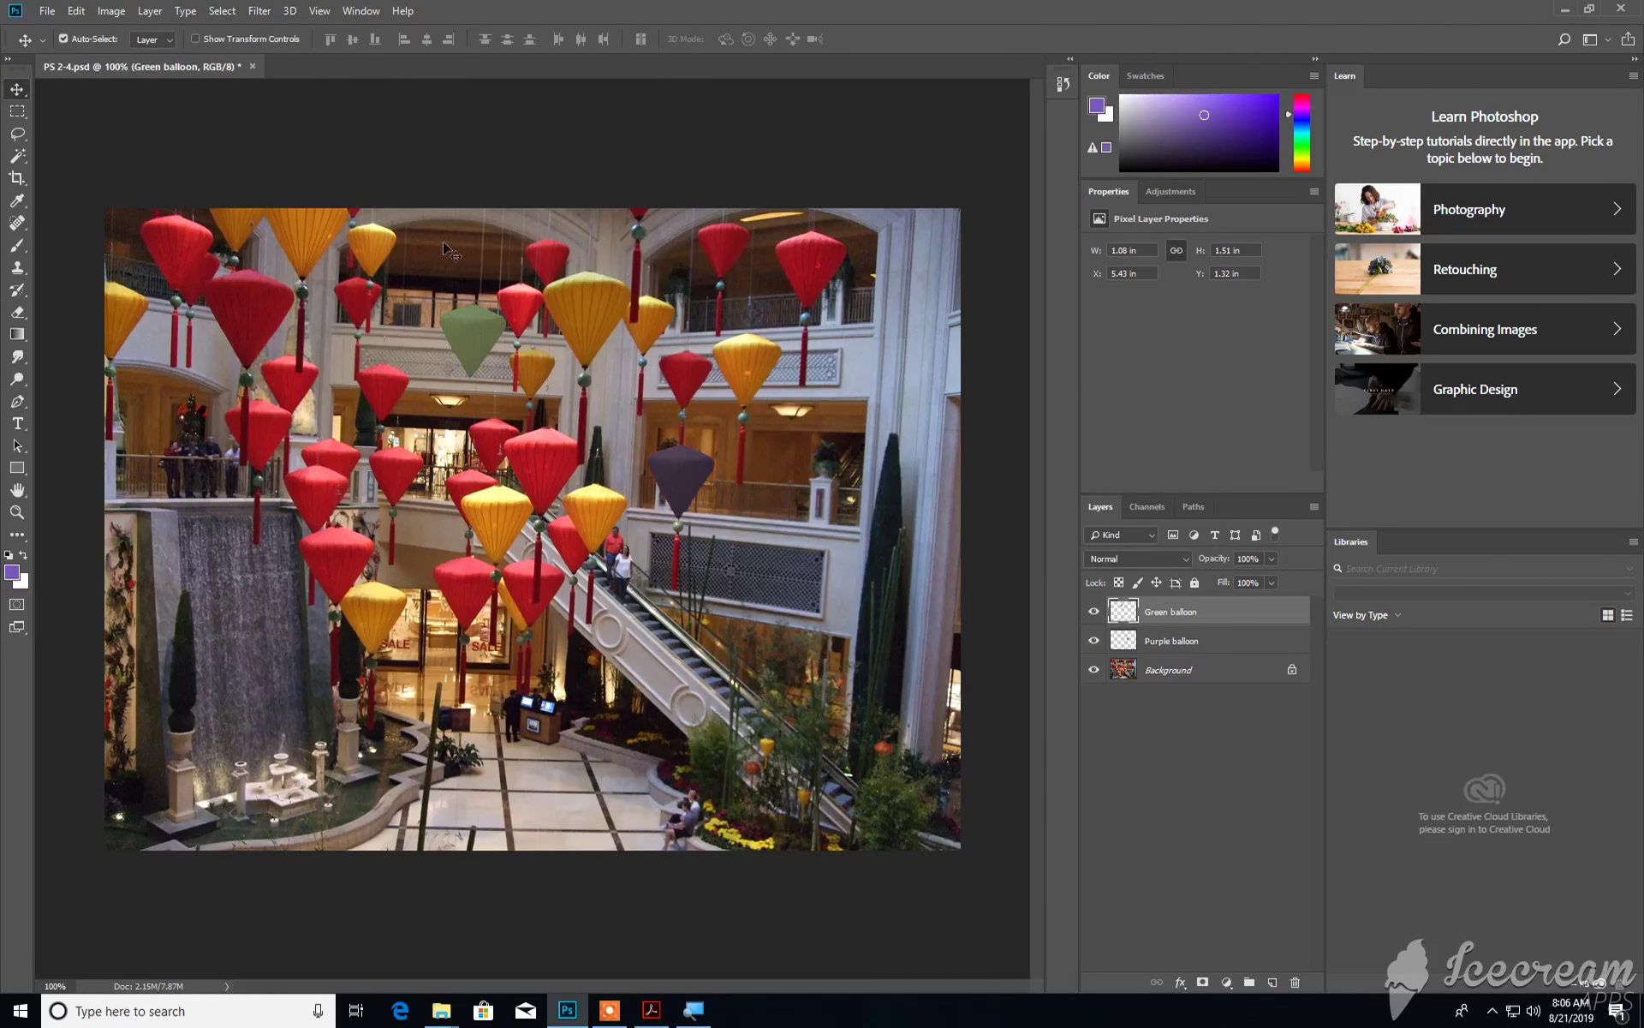
mouse_move(534, 448)
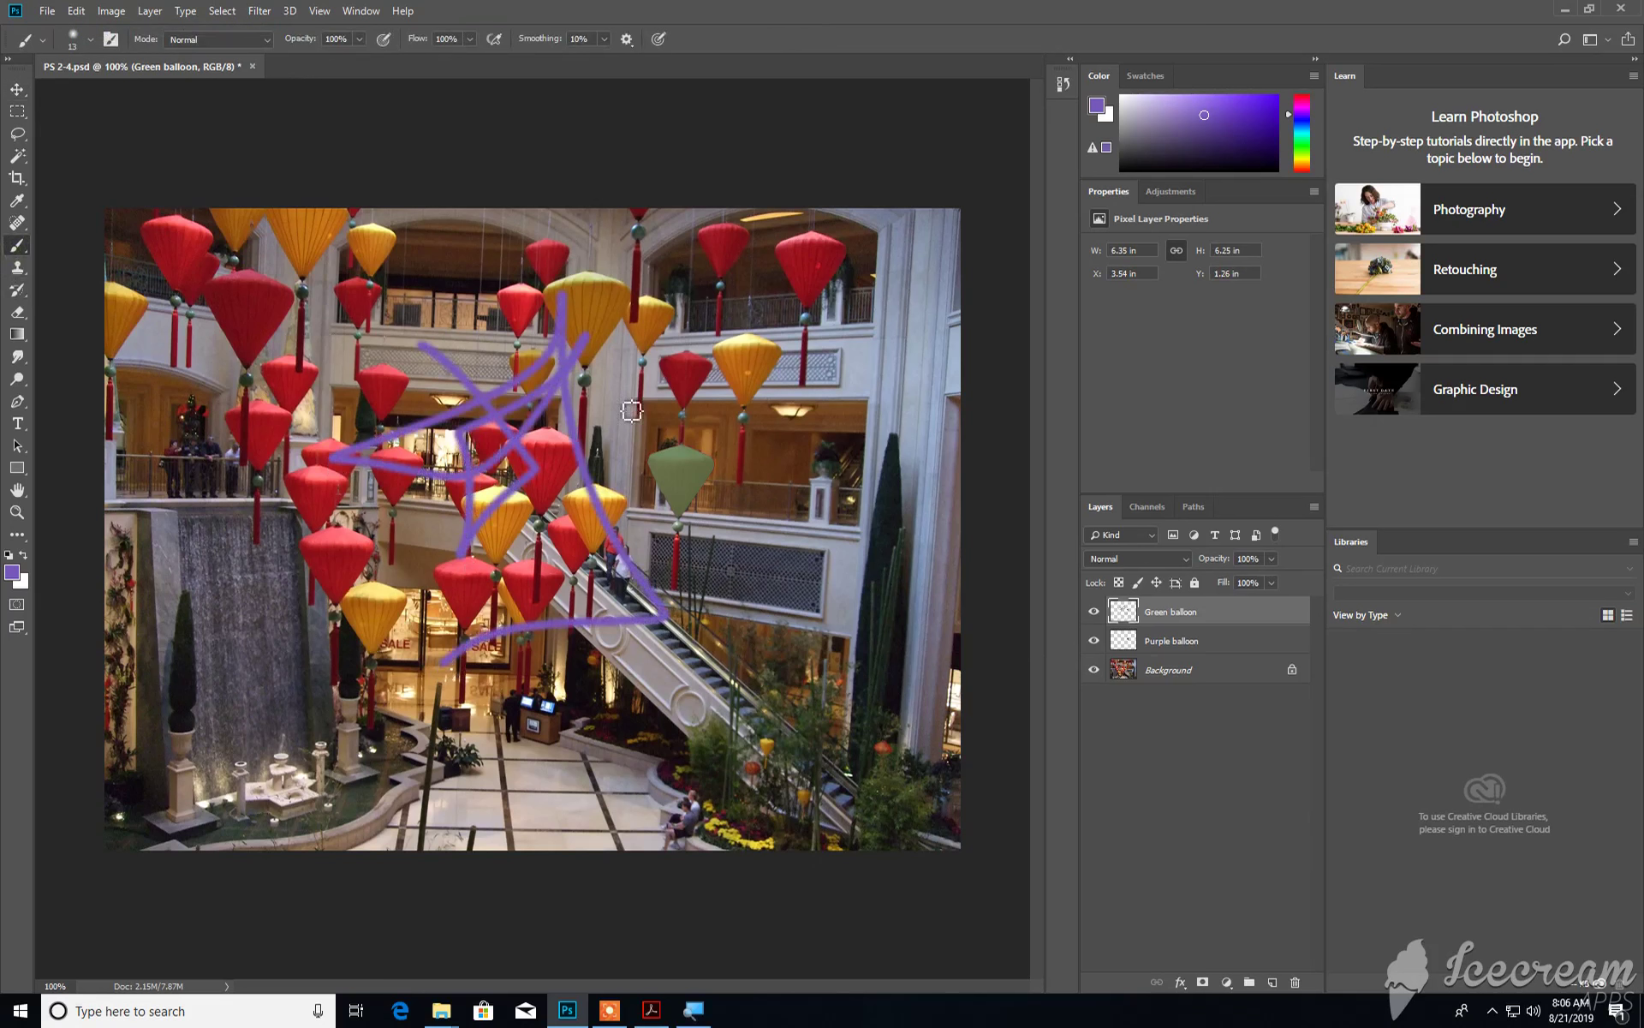
mouse_move(257, 228)
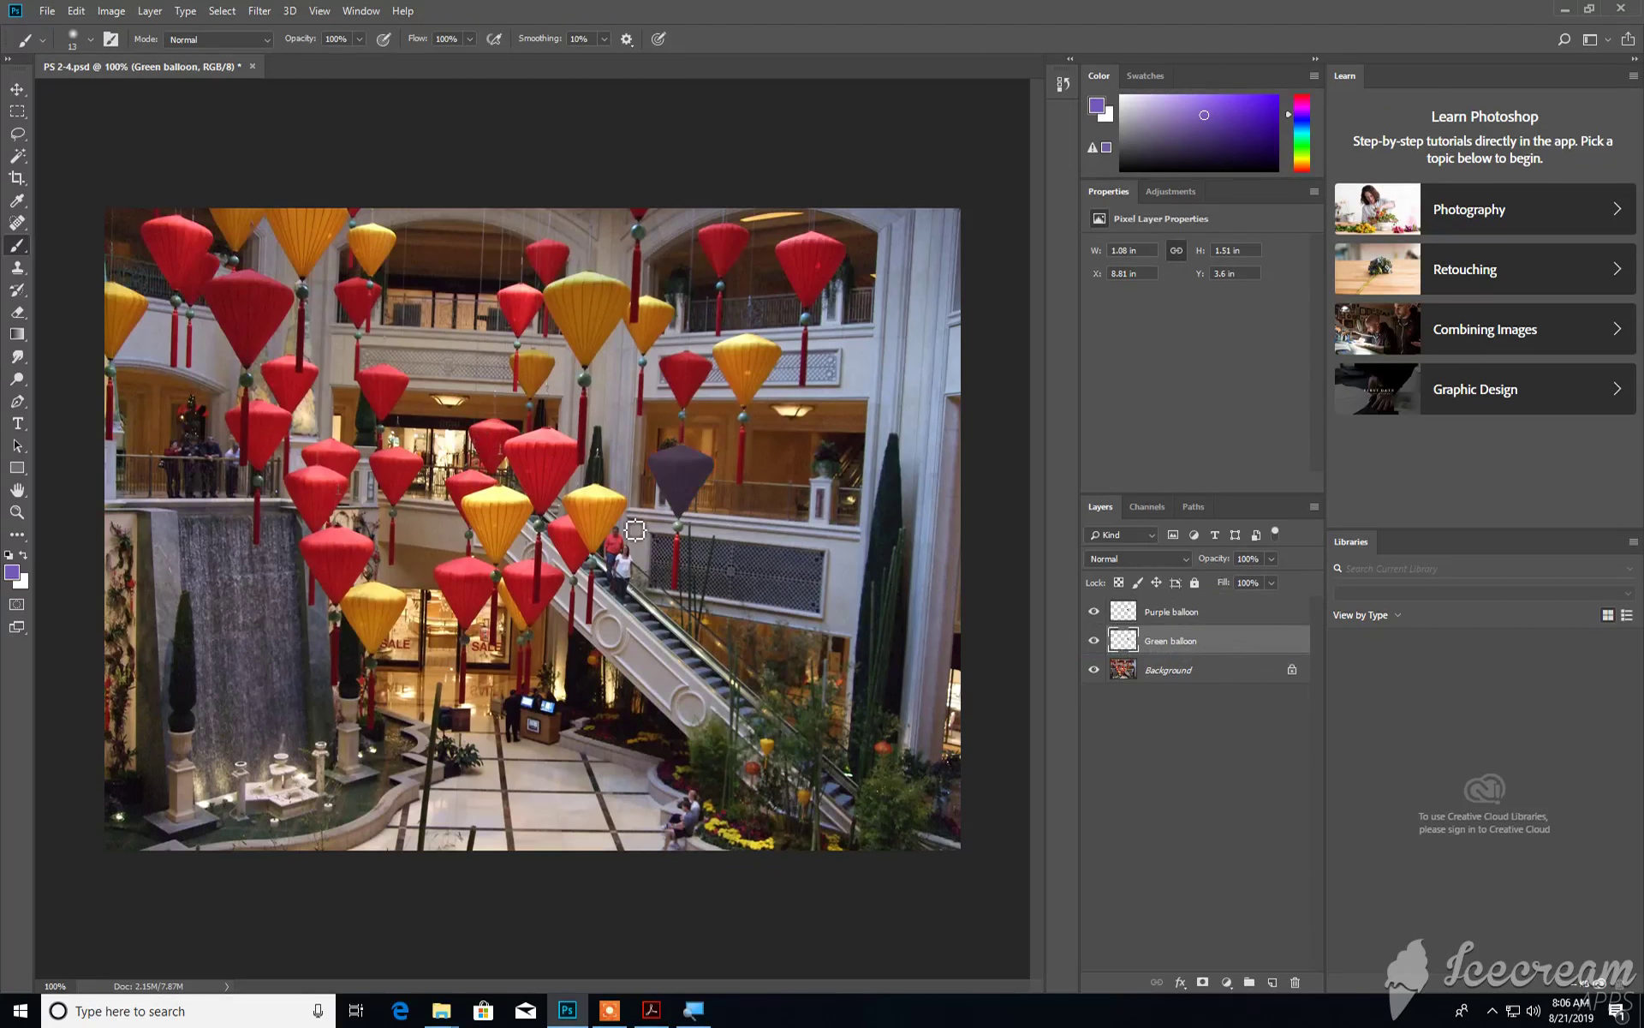
mouse_move(341, 53)
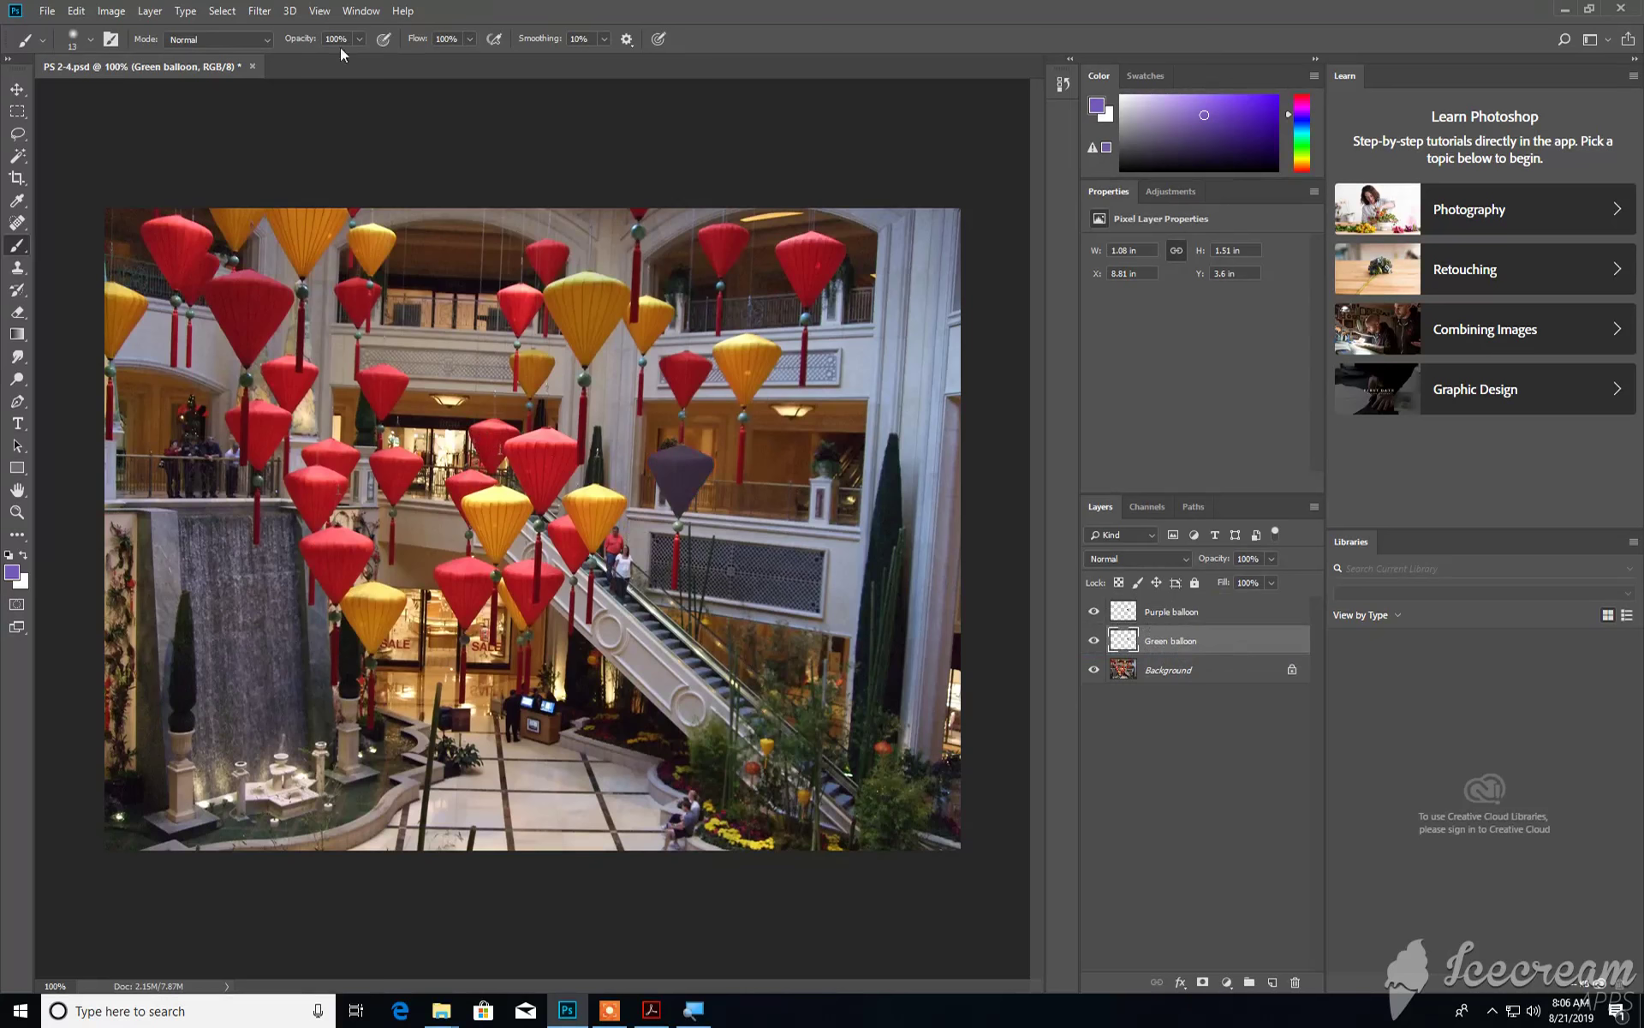
Step: Undo the layer order change so the Green balloon layer is back on top
left_click(74, 11)
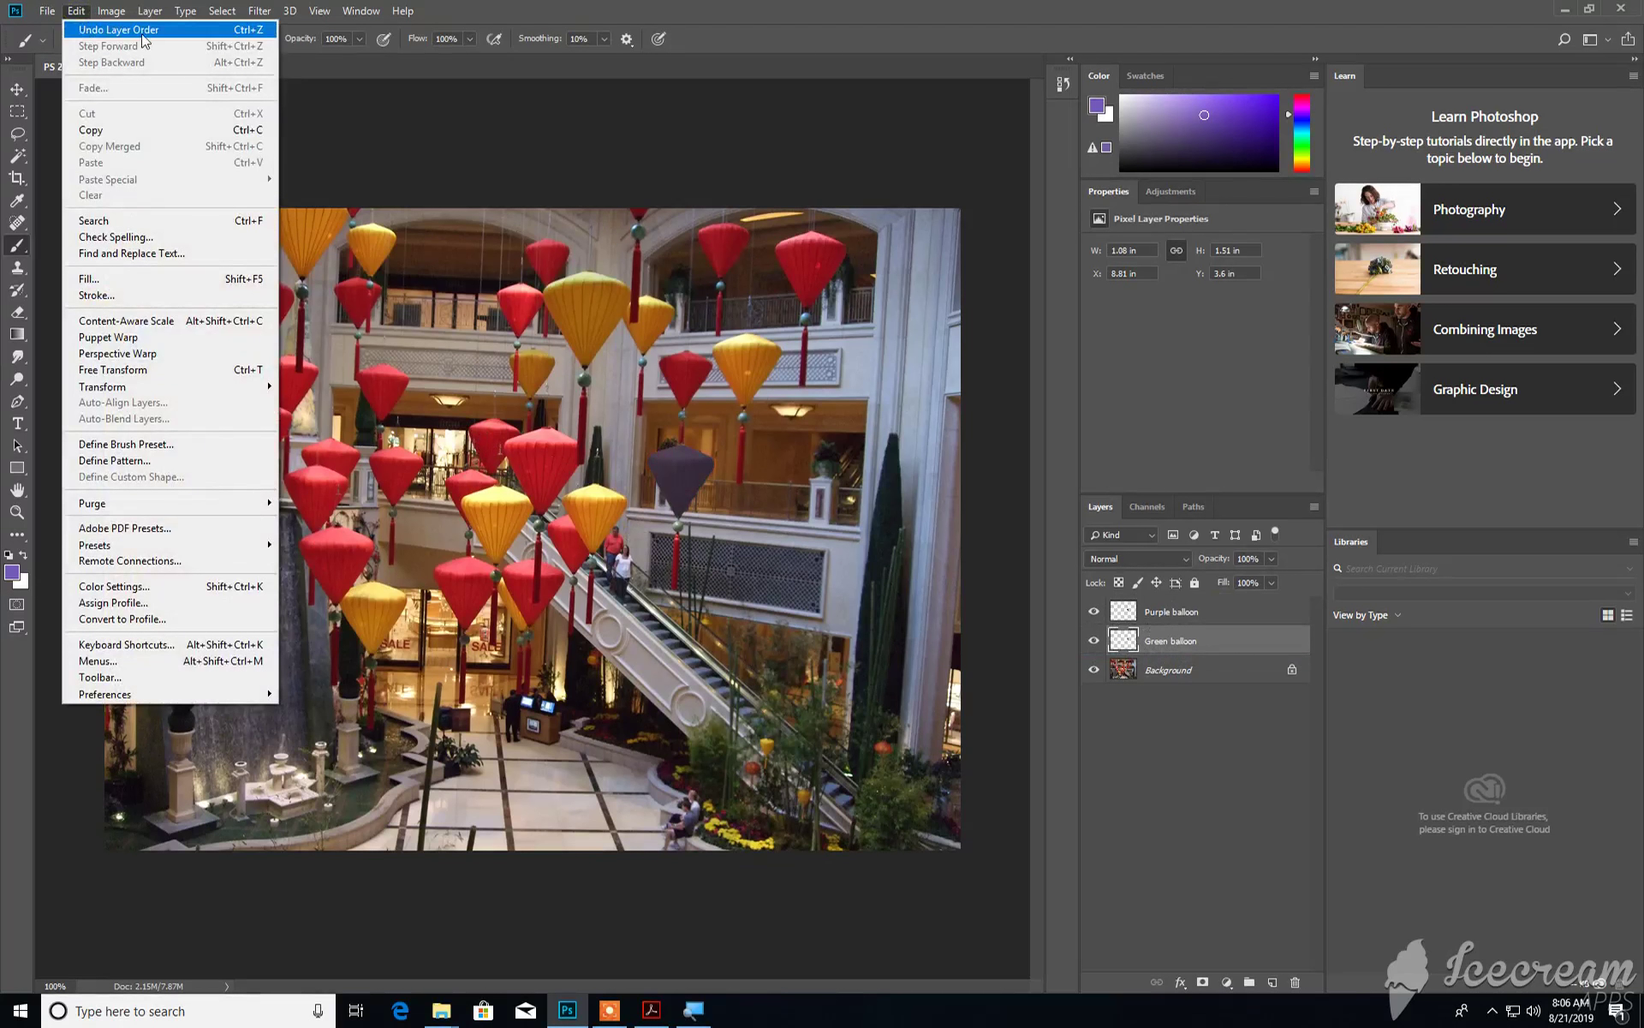
left_click(118, 29)
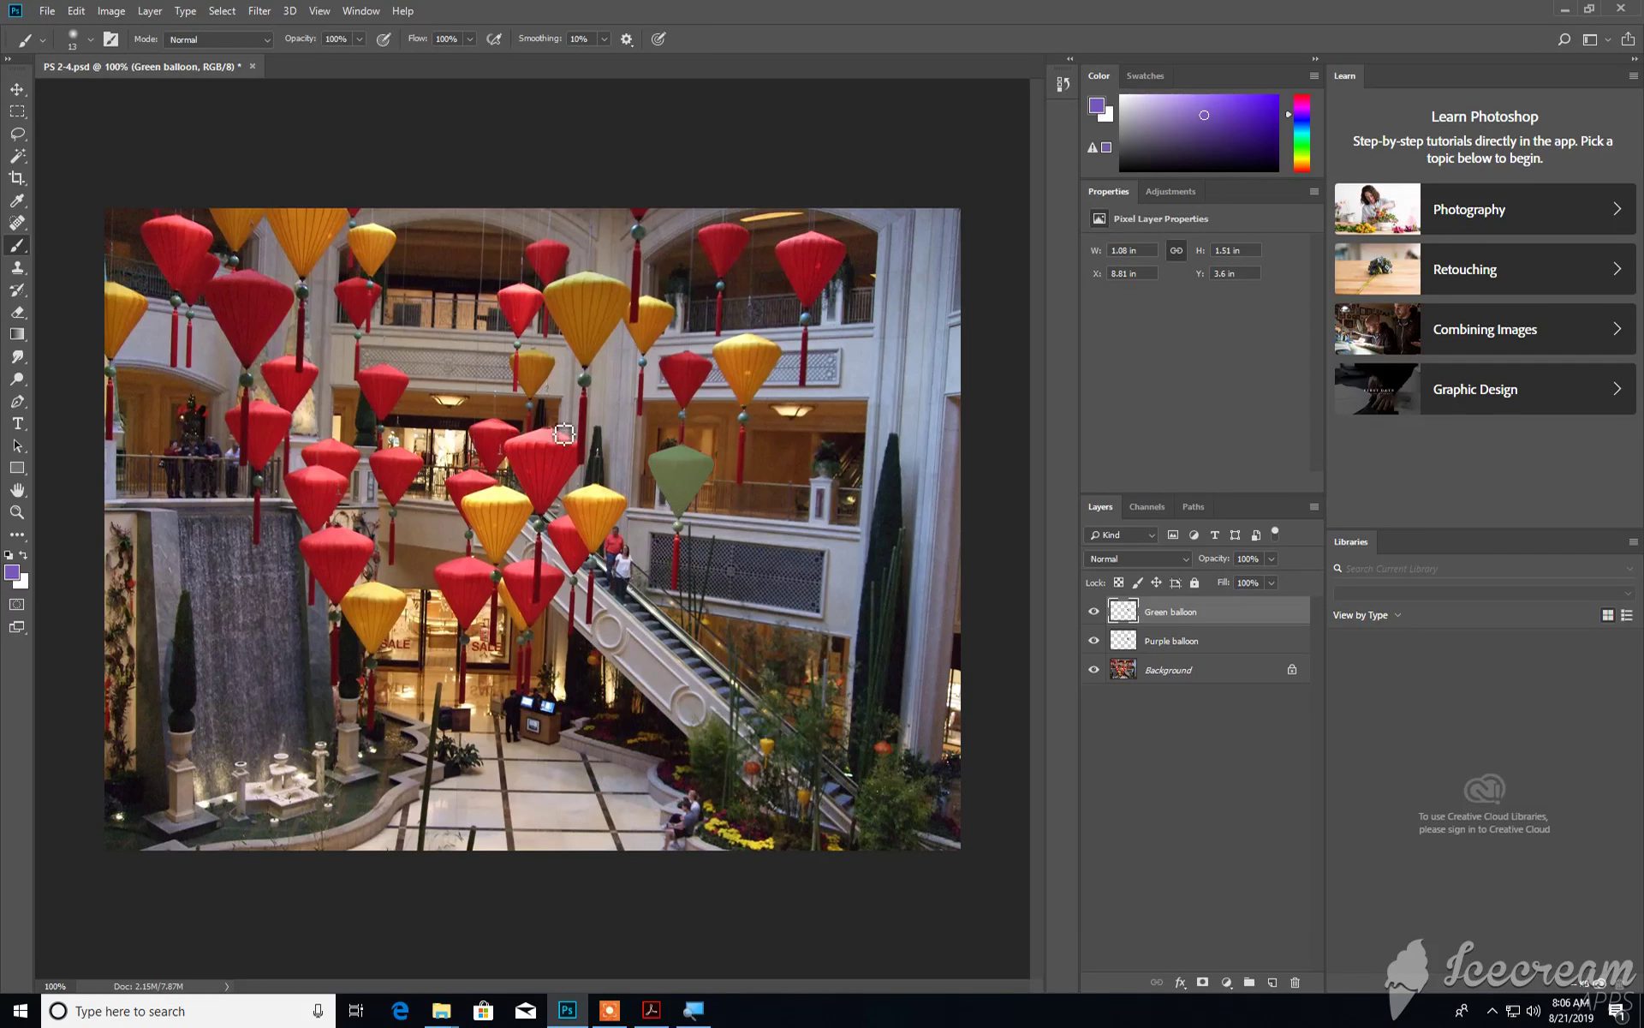
mouse_move(10, 99)
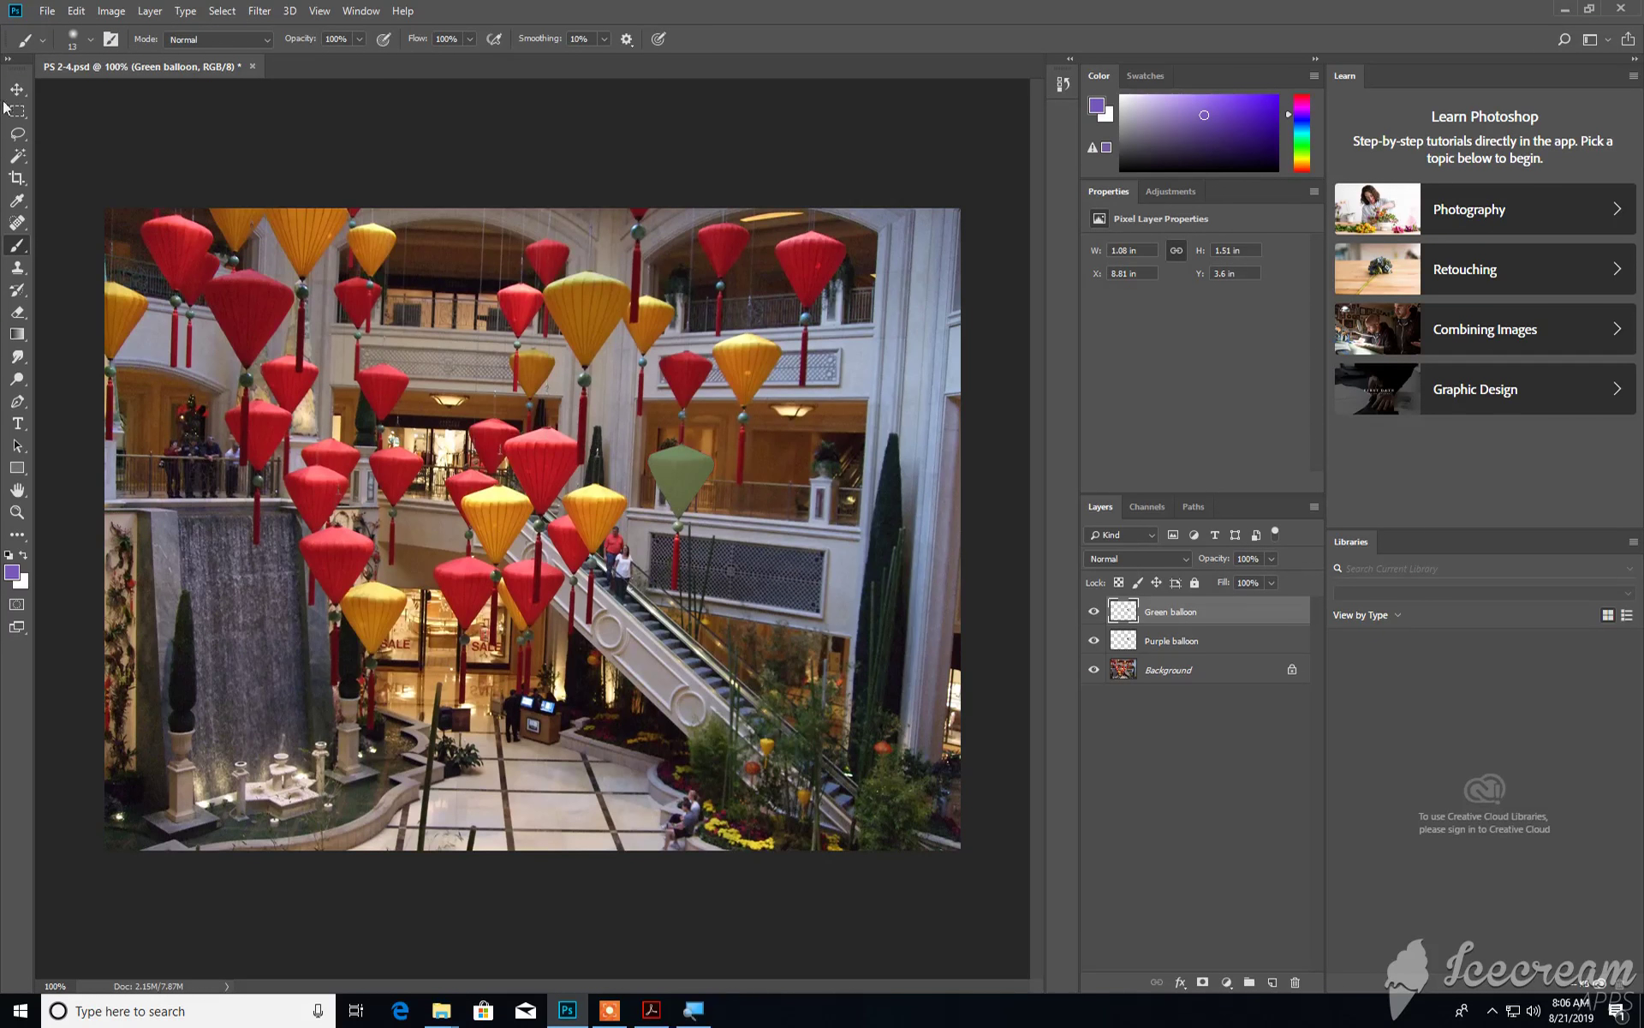
Step: Move the purple balloon up-left, scribble with the Brush, and delete the Green balloon layer
left_click(17, 88)
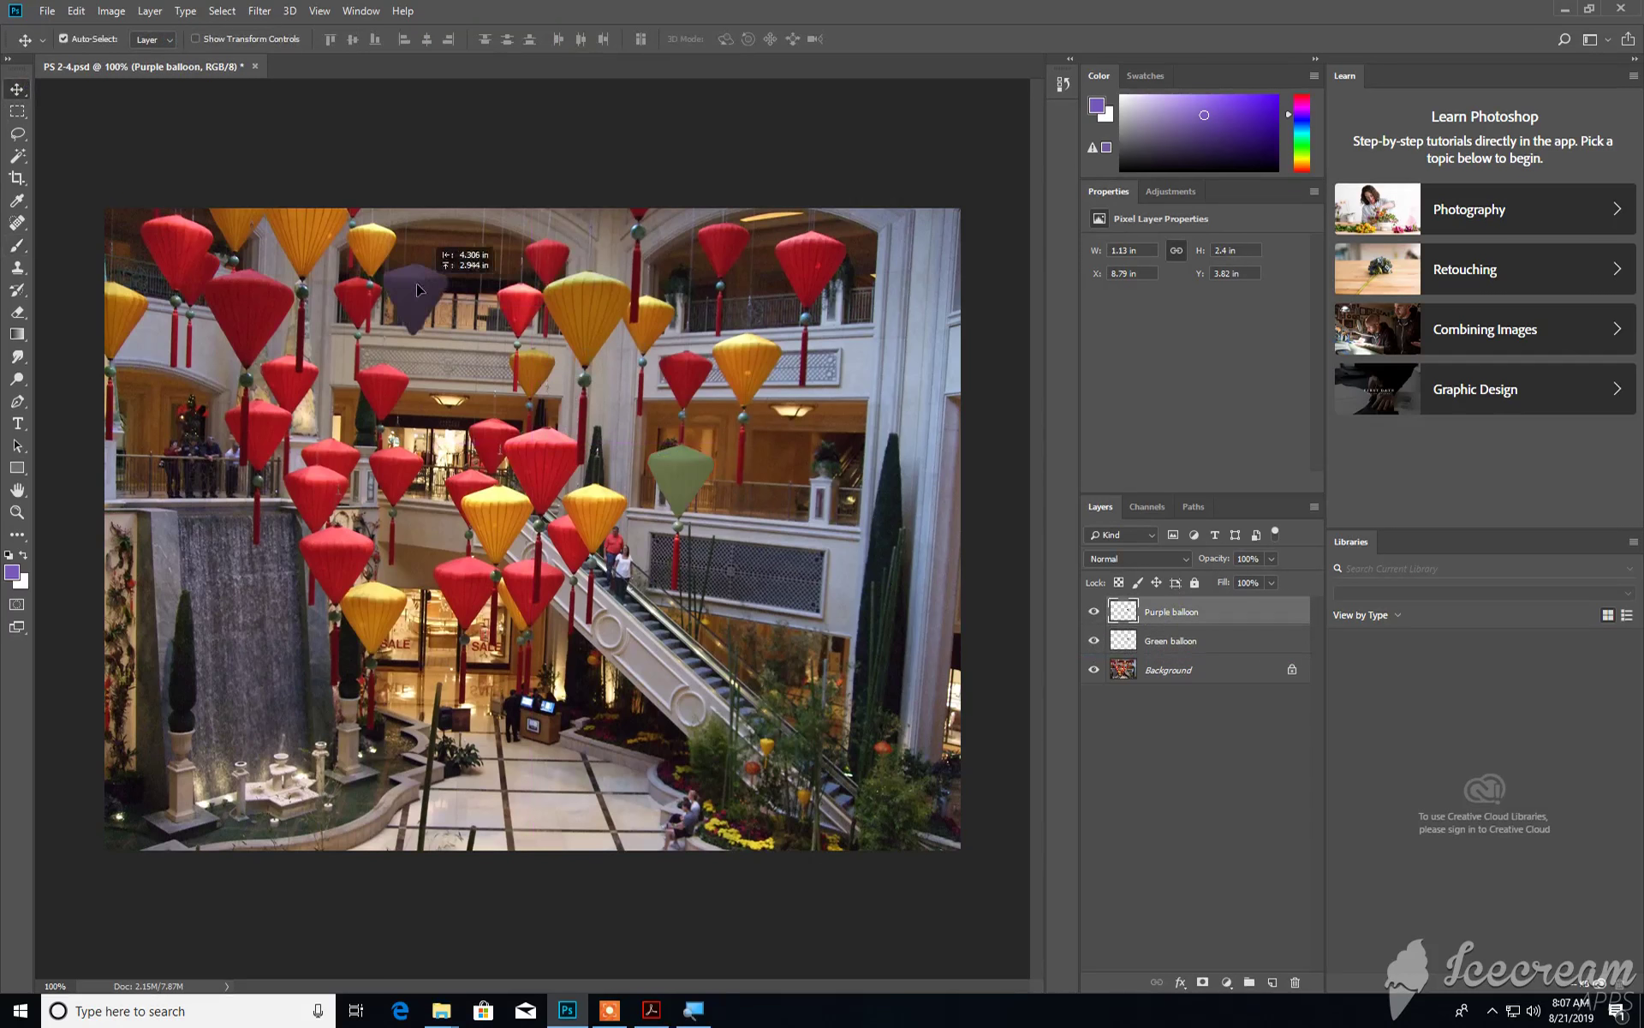
left_click(17, 246)
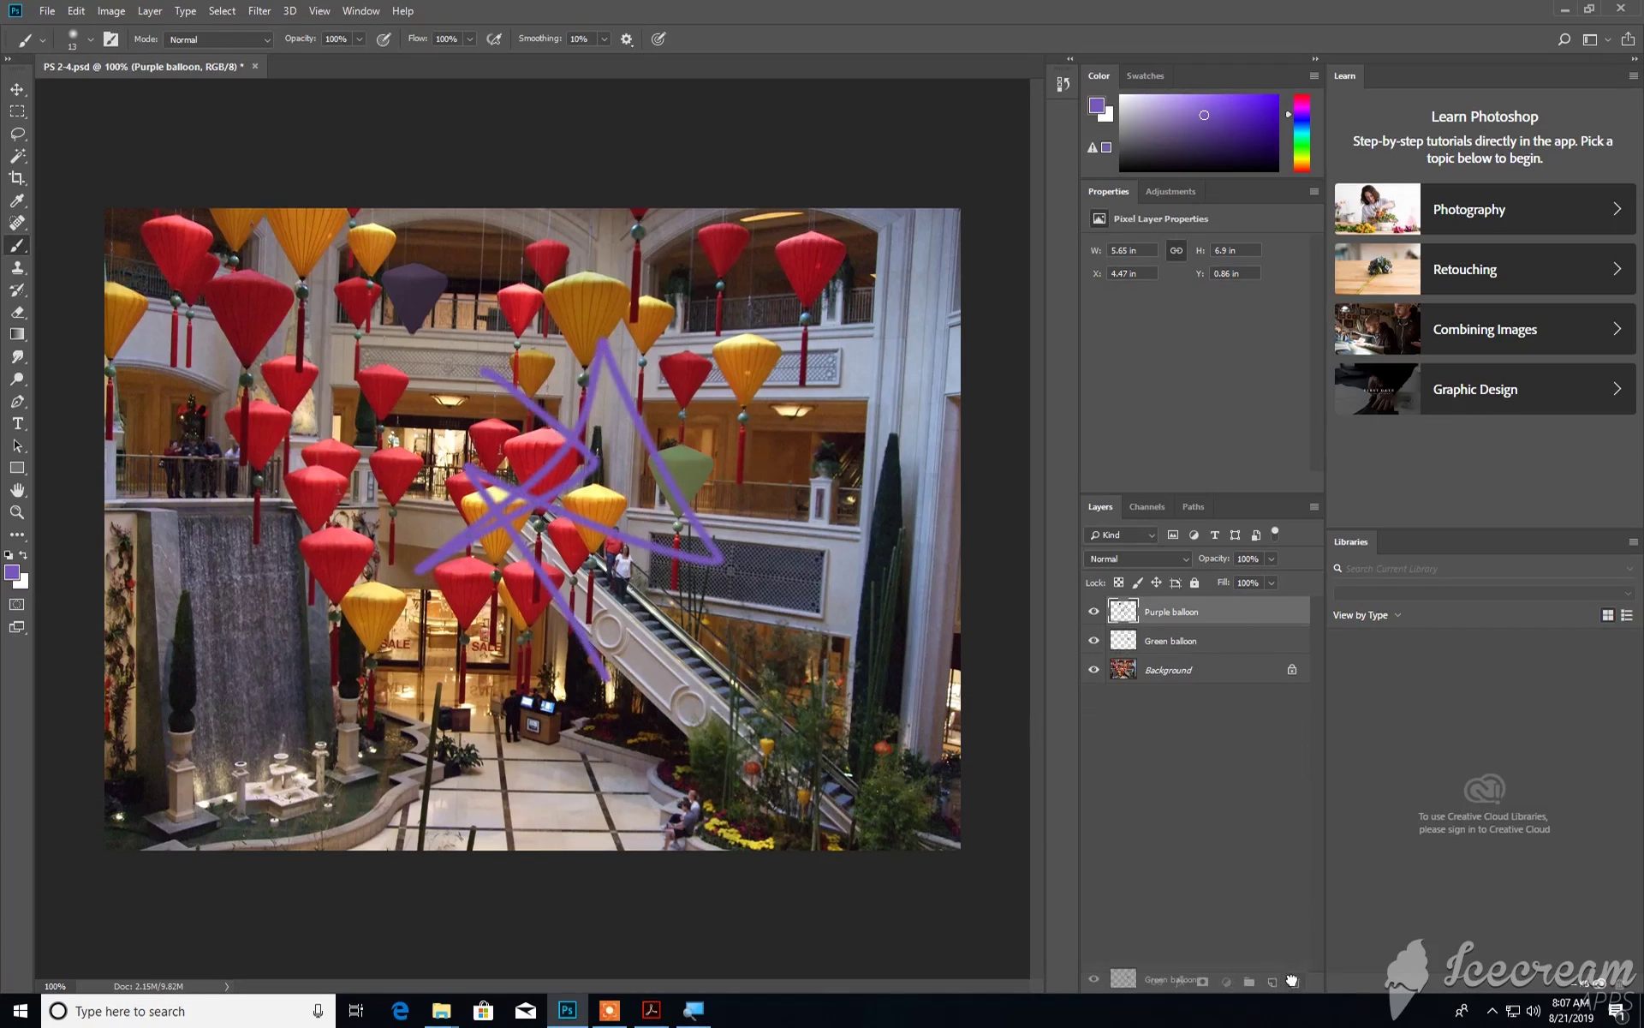
left_click(1295, 983)
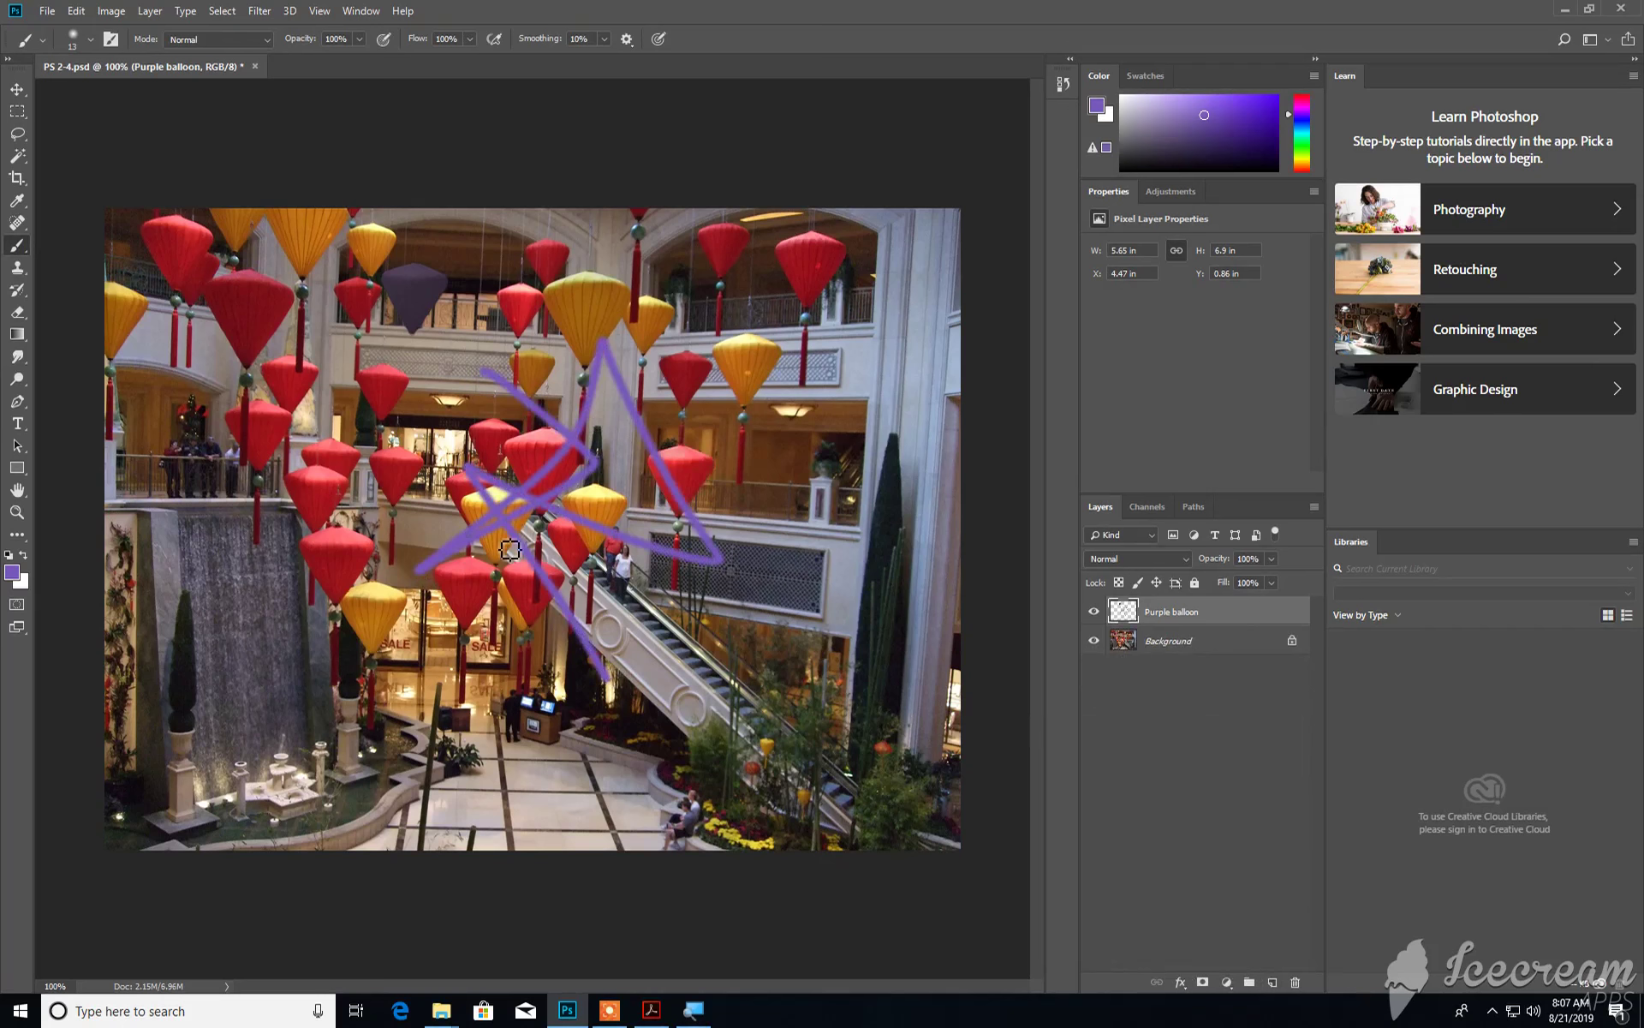
mouse_move(576, 427)
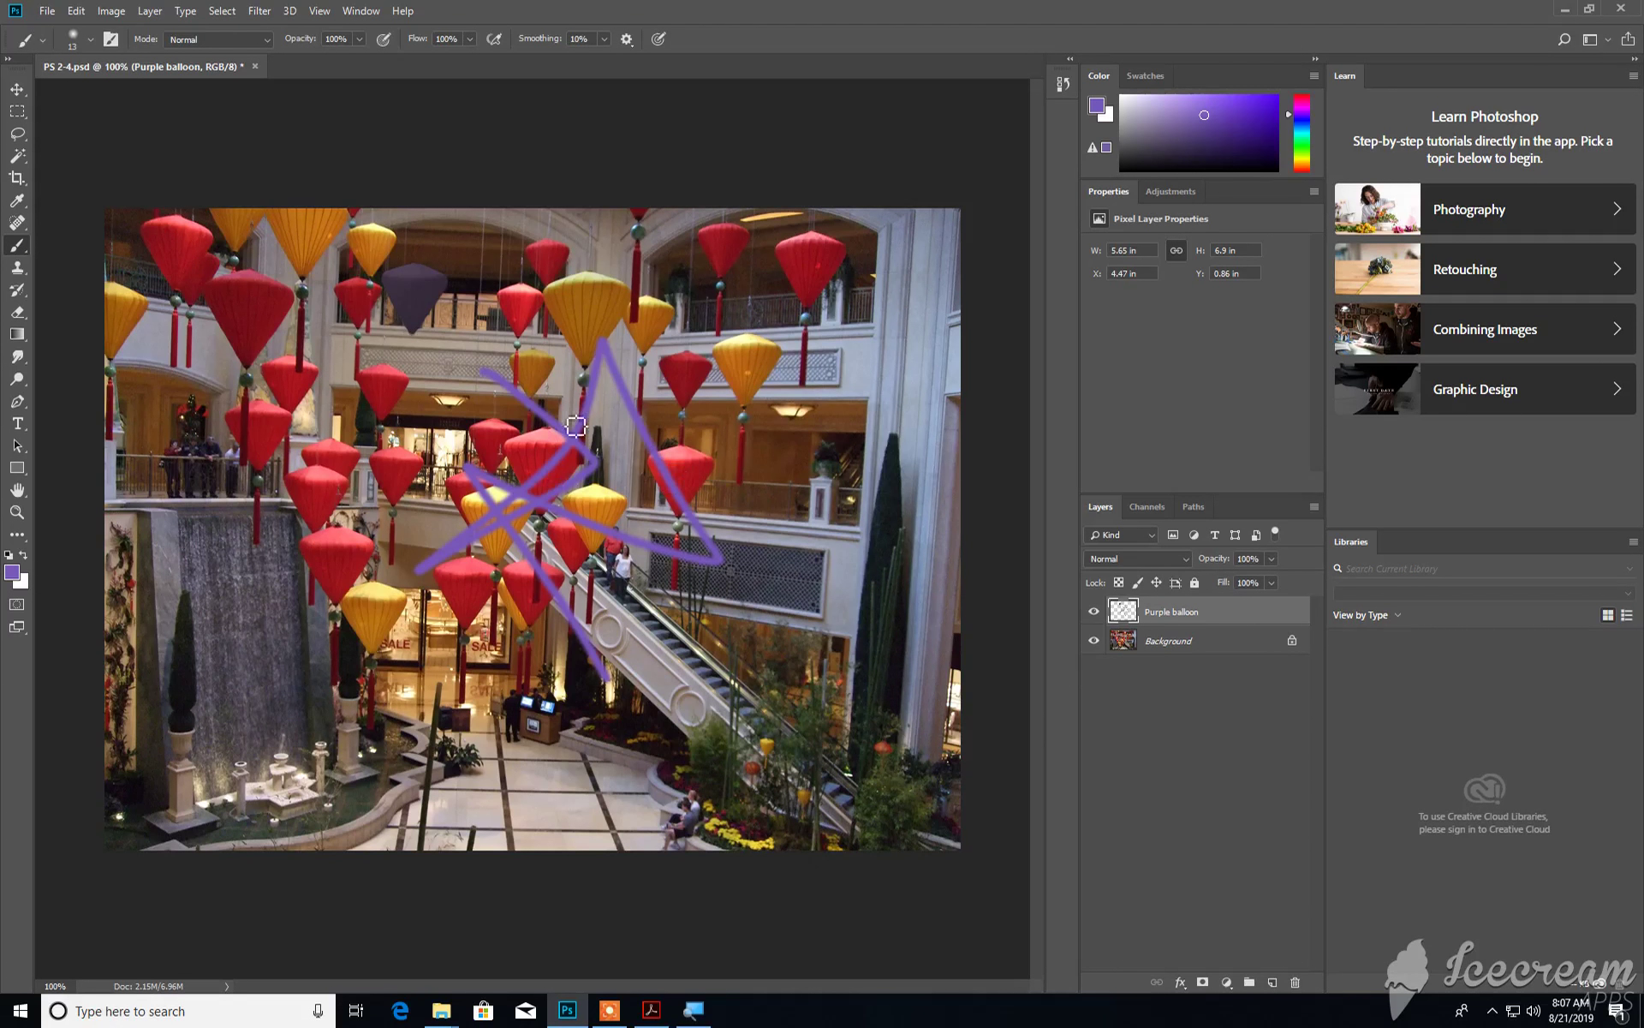
Step: Step backward through the edits to restore the Green balloon layer and original purple balloon
left_click(74, 11)
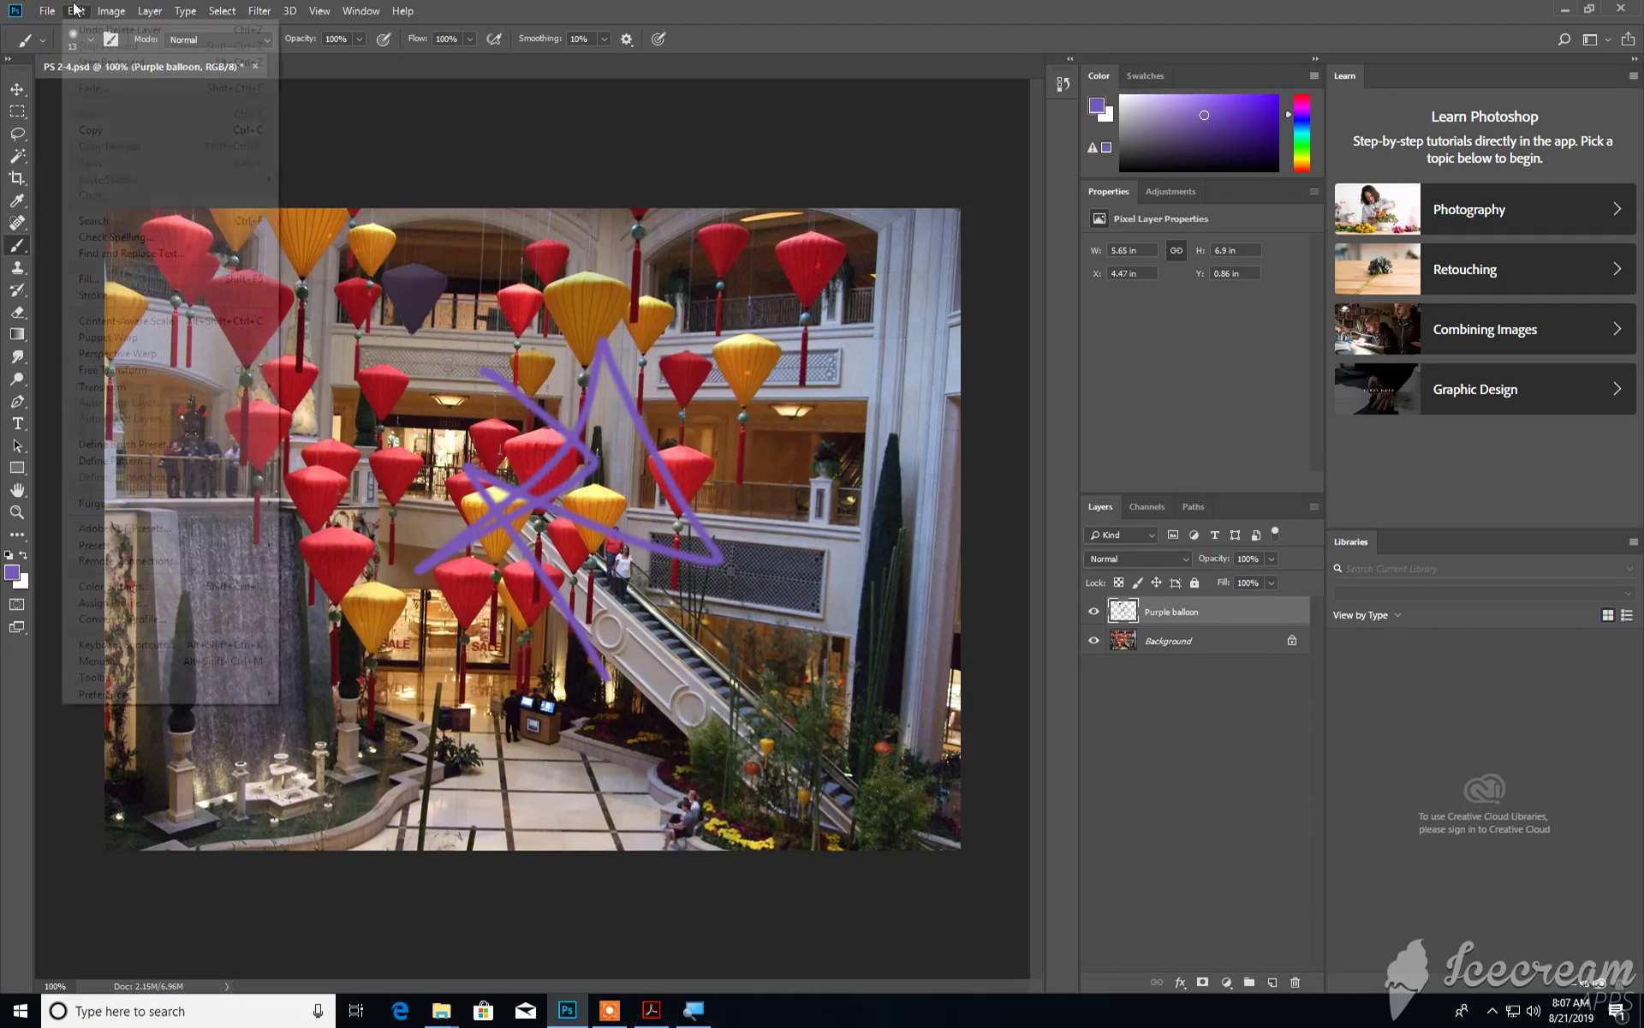
mouse_move(105, 62)
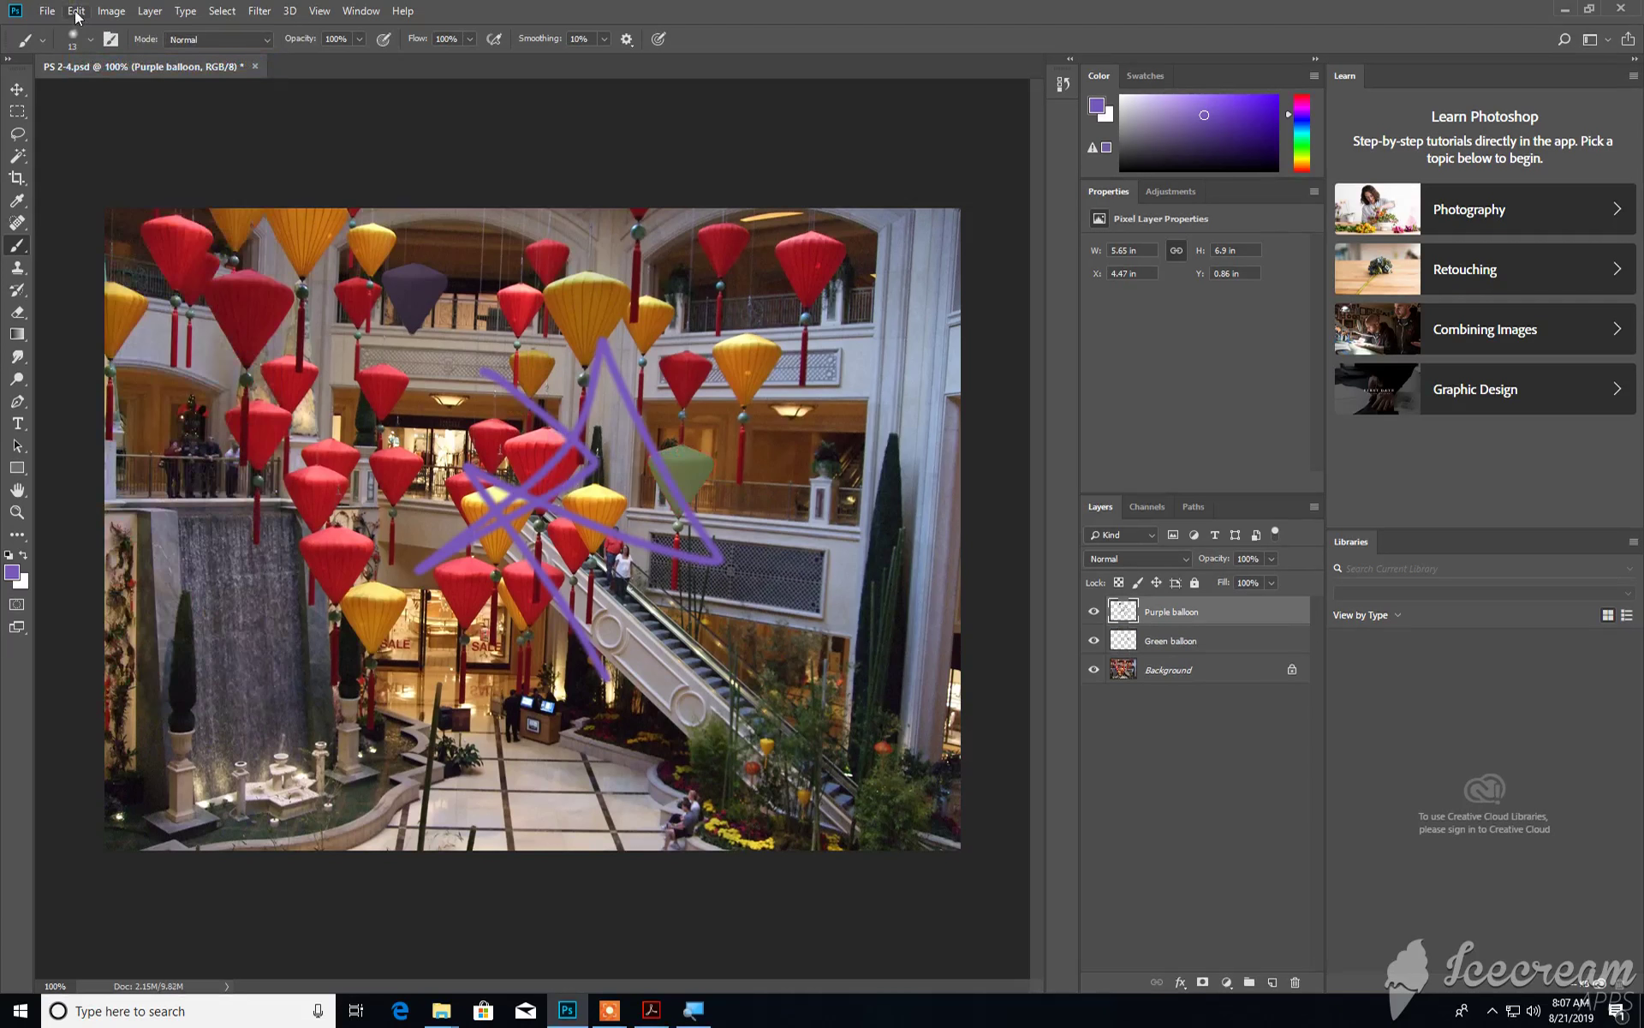
left_click(74, 11)
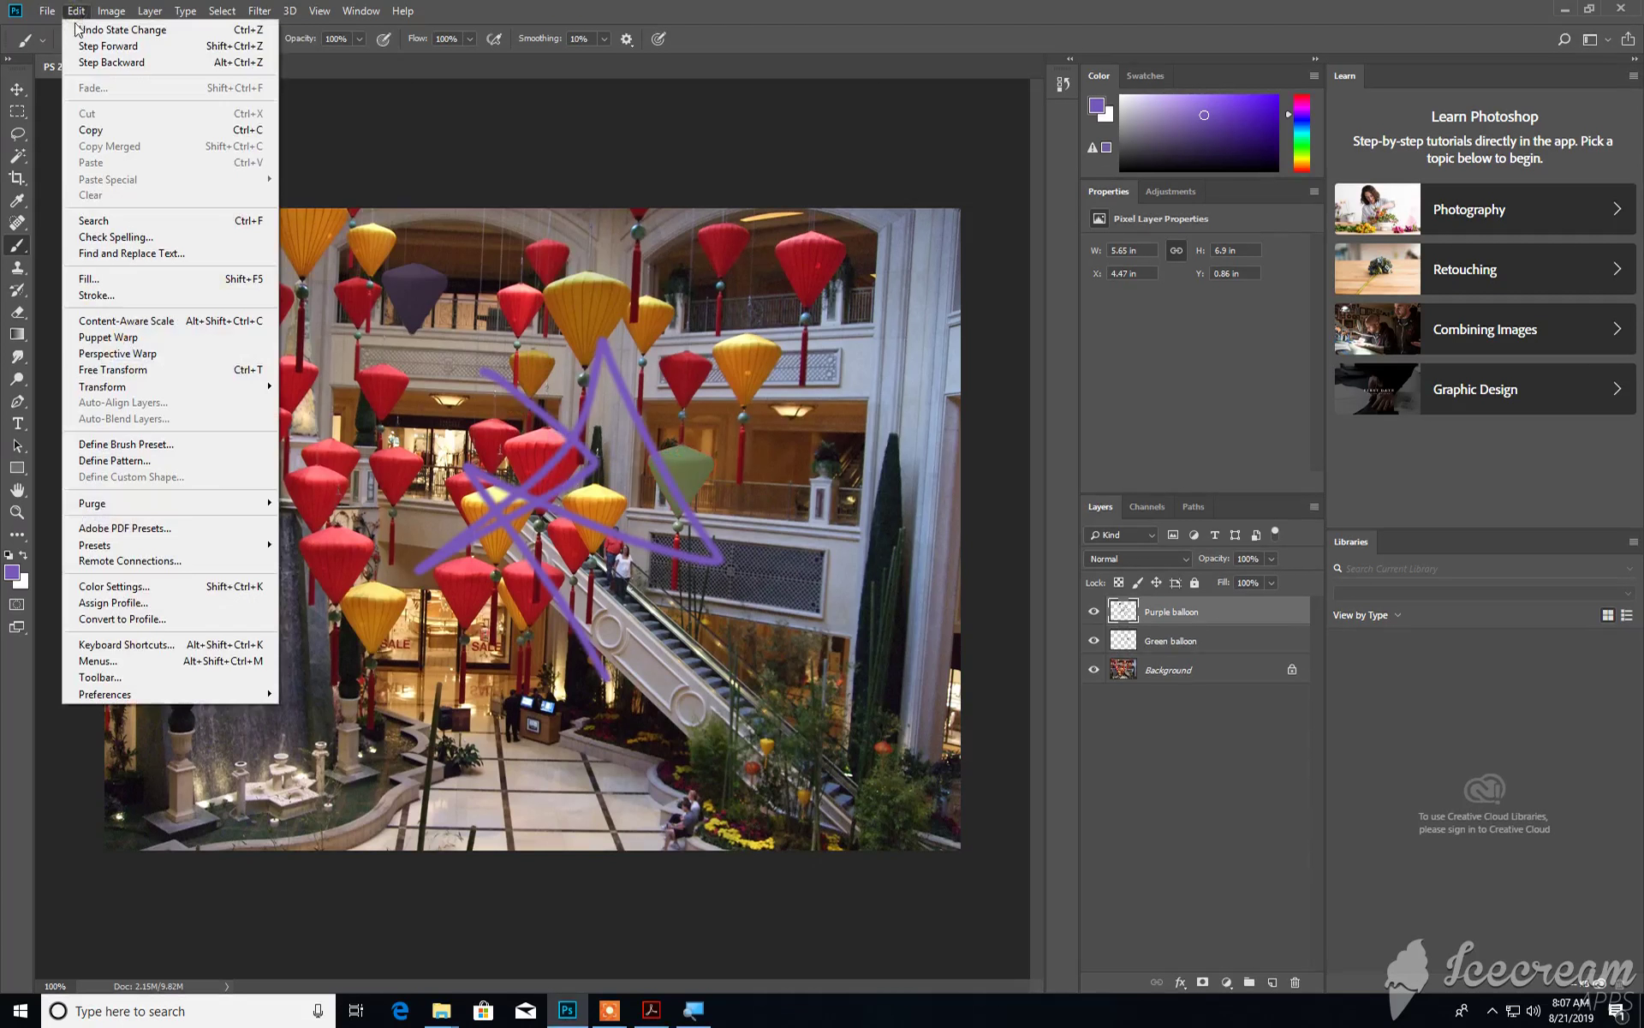
left_click(120, 29)
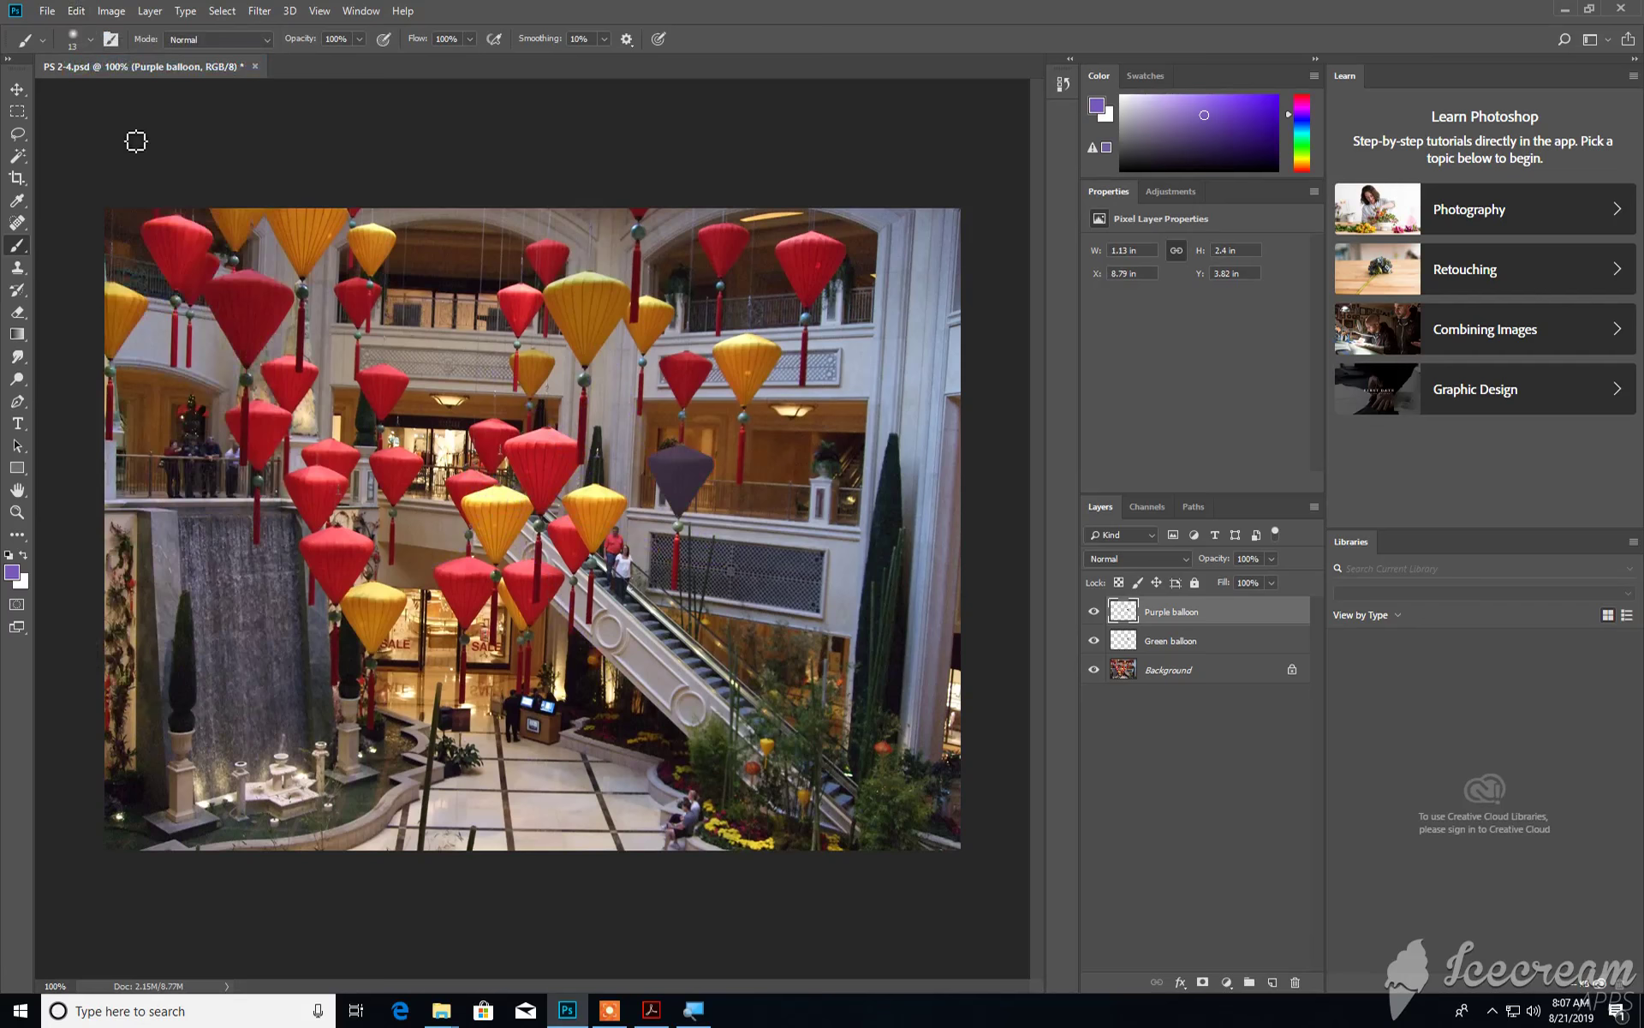
left_click(75, 10)
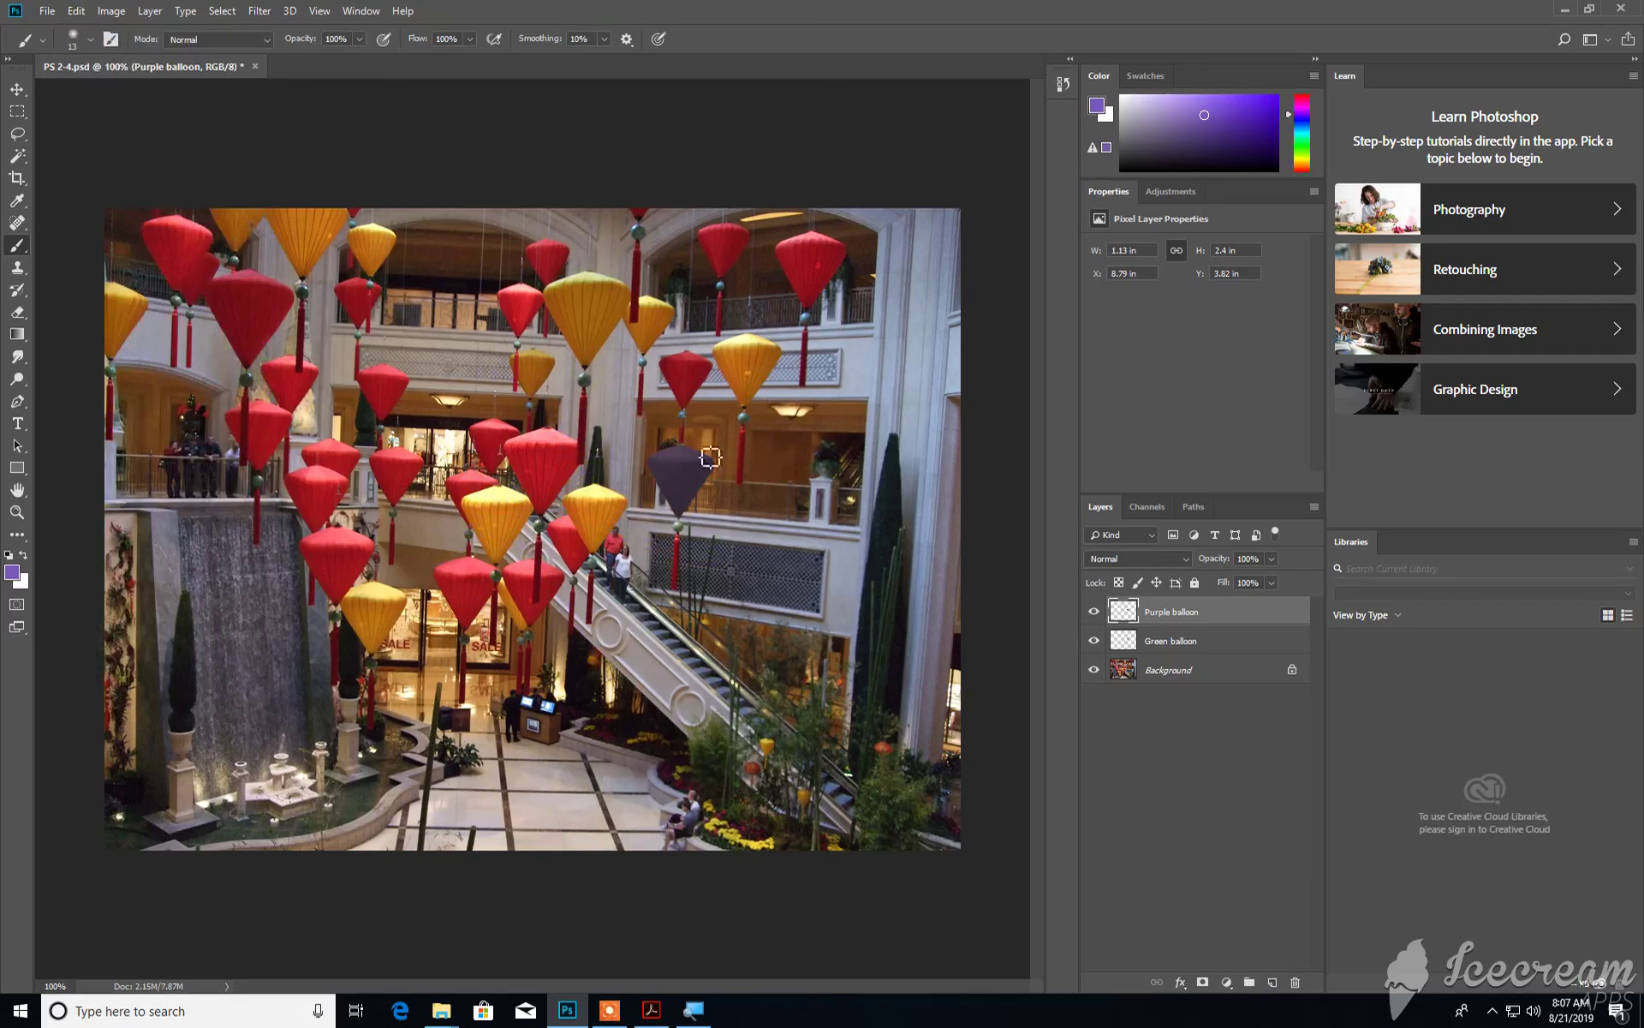
mouse_move(718, 578)
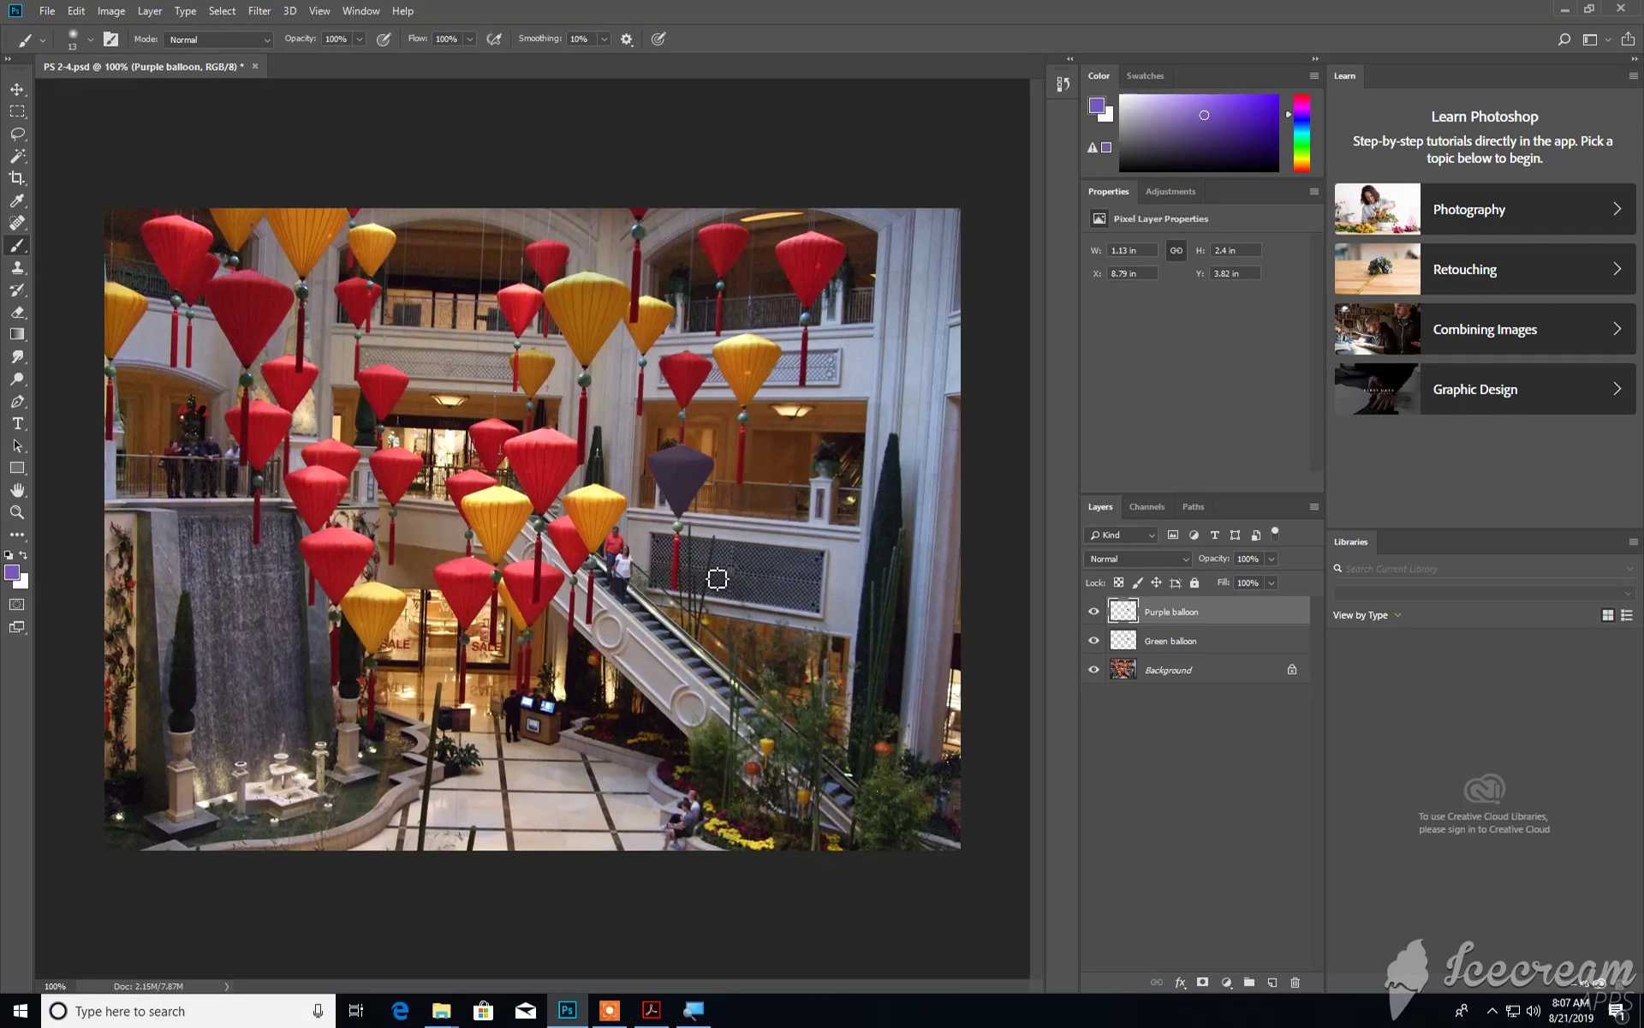
mouse_move(744, 483)
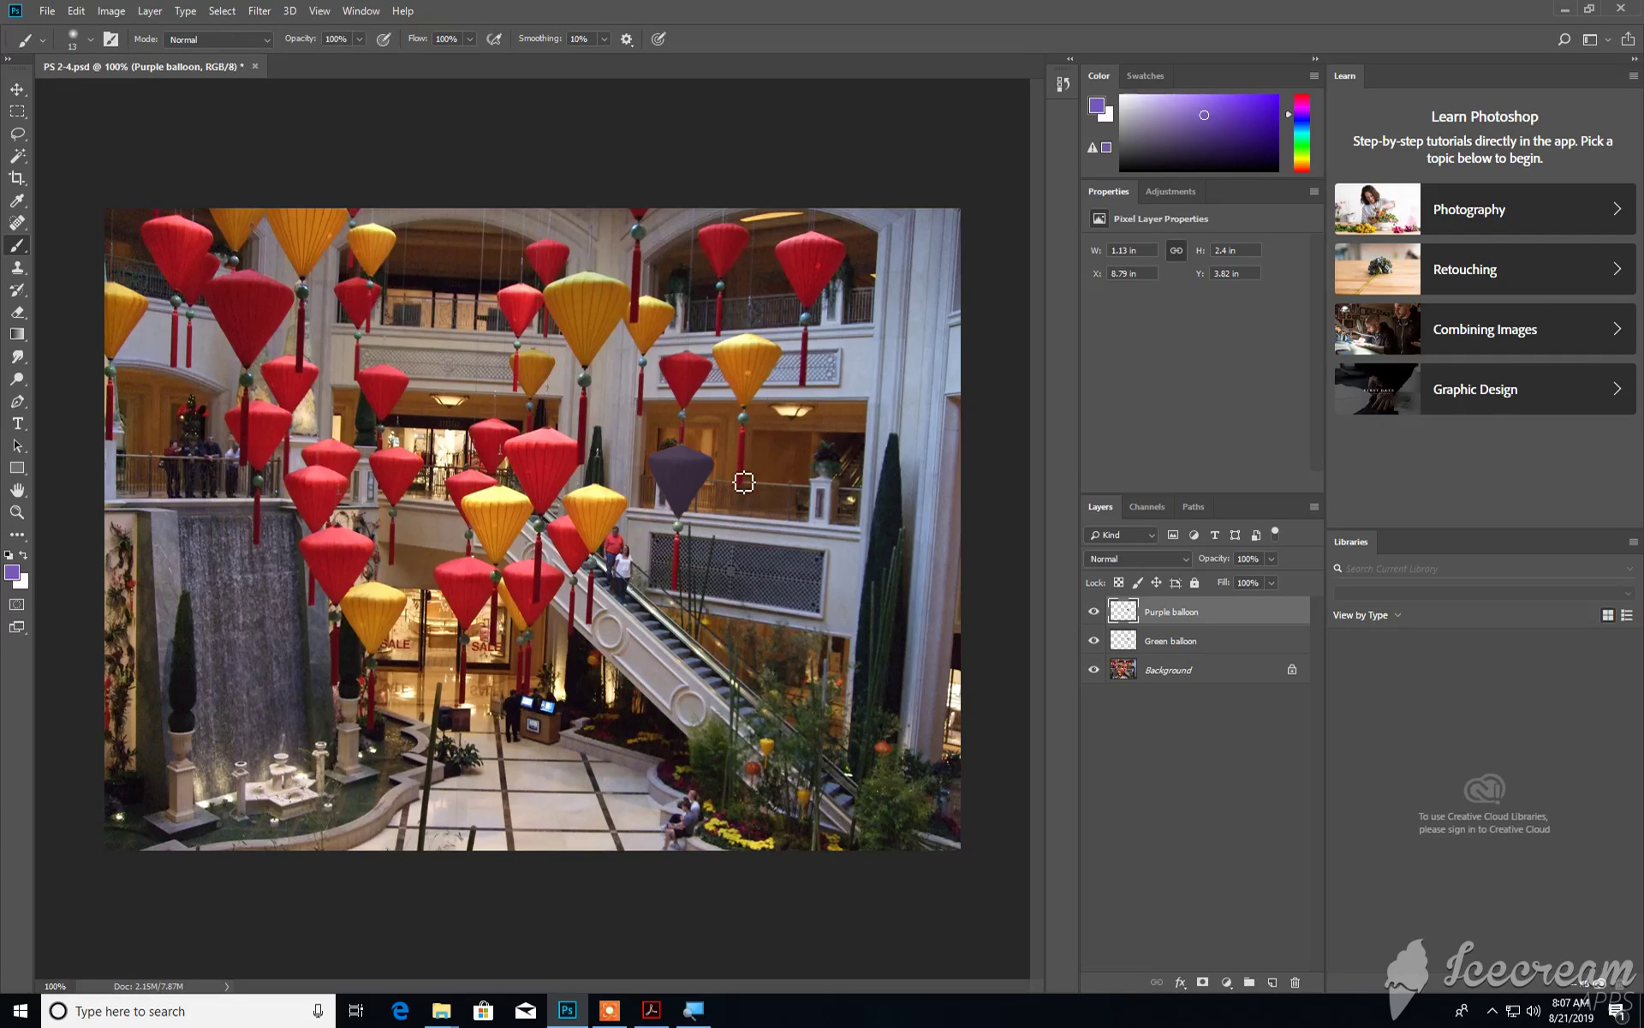
mouse_move(740, 492)
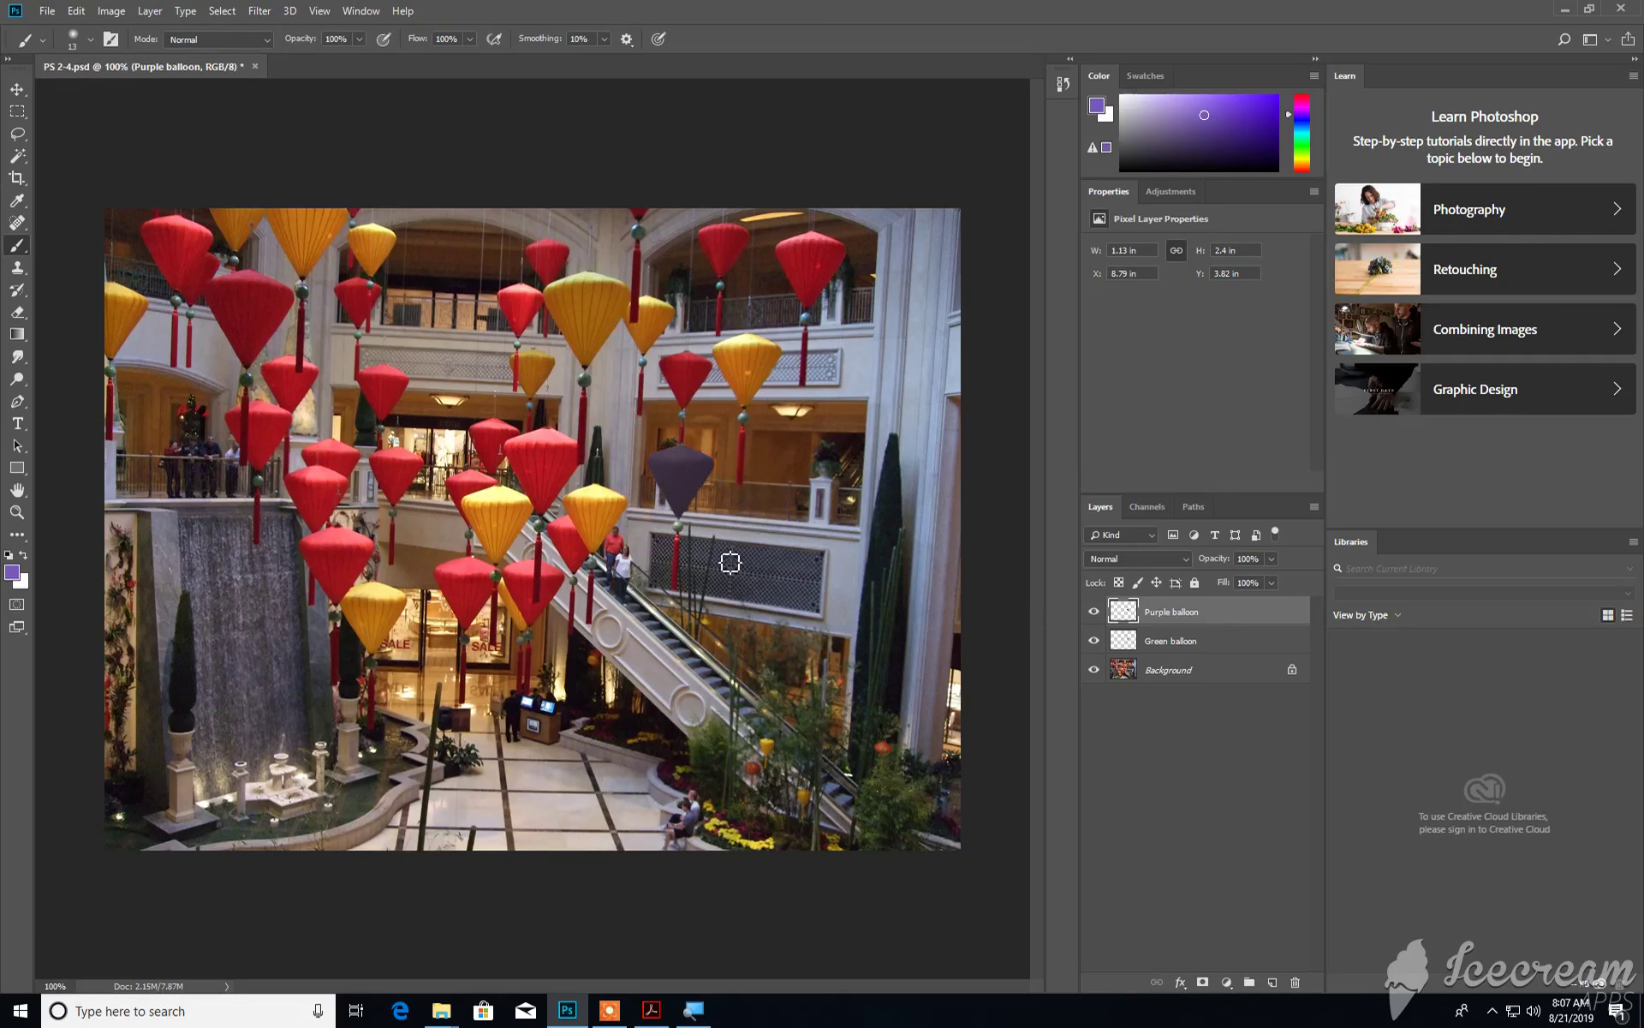
mouse_move(74, 6)
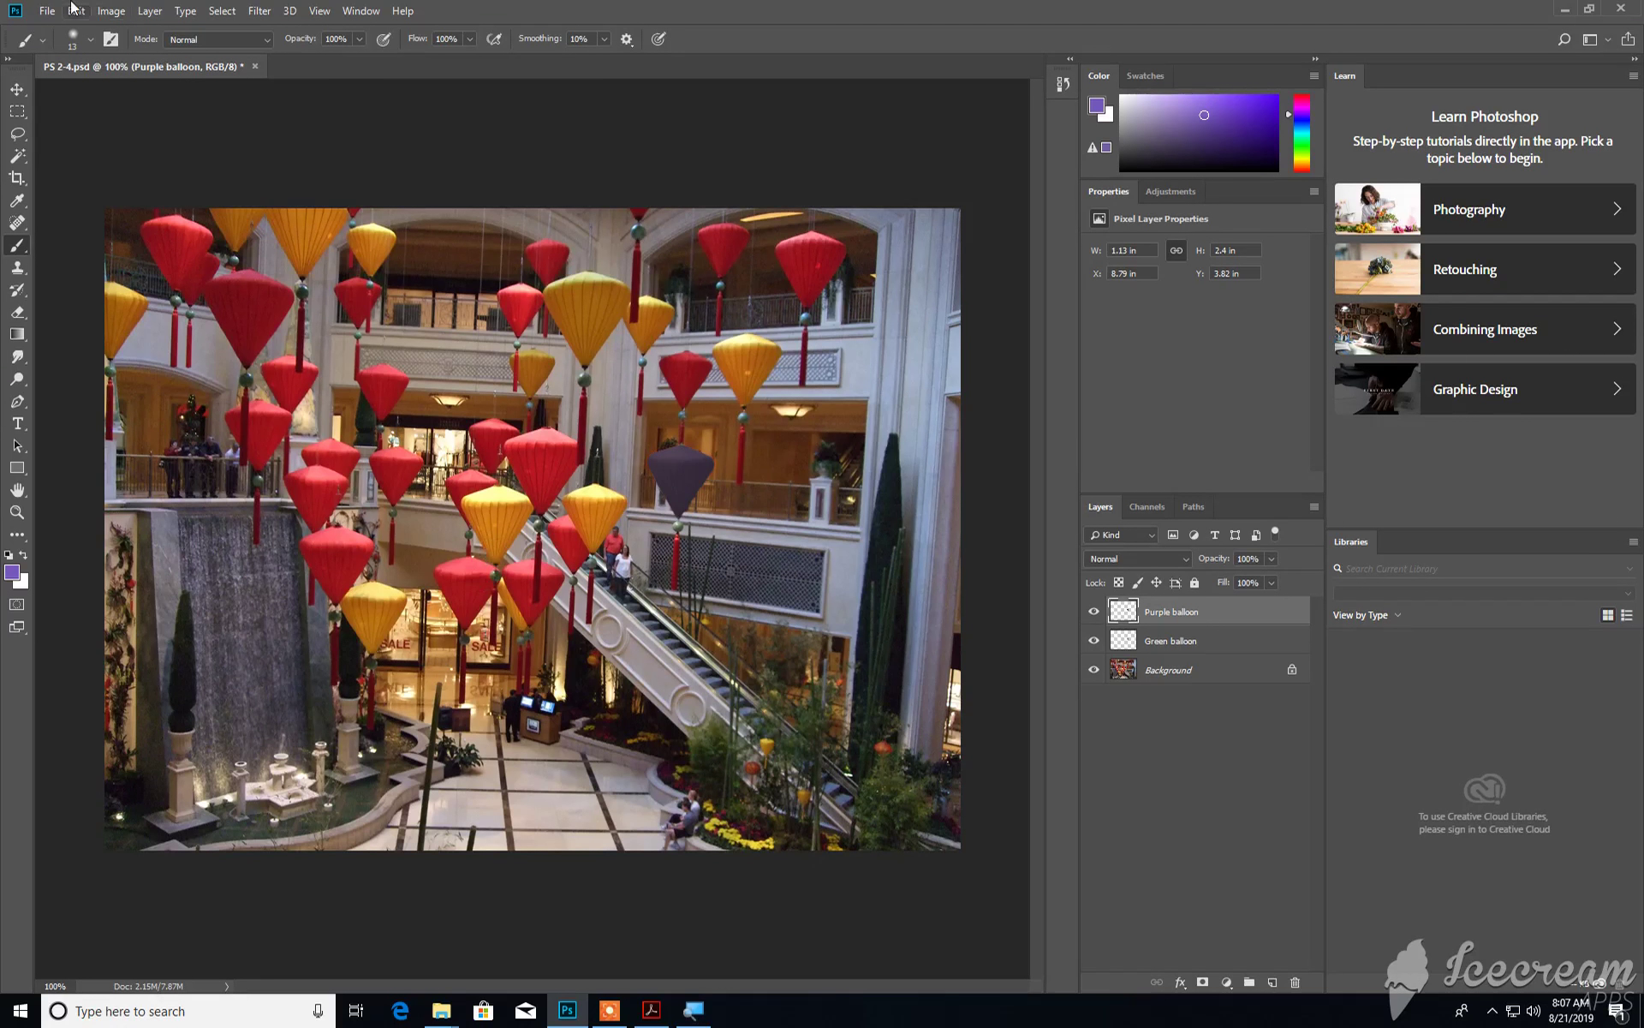
left_click(74, 10)
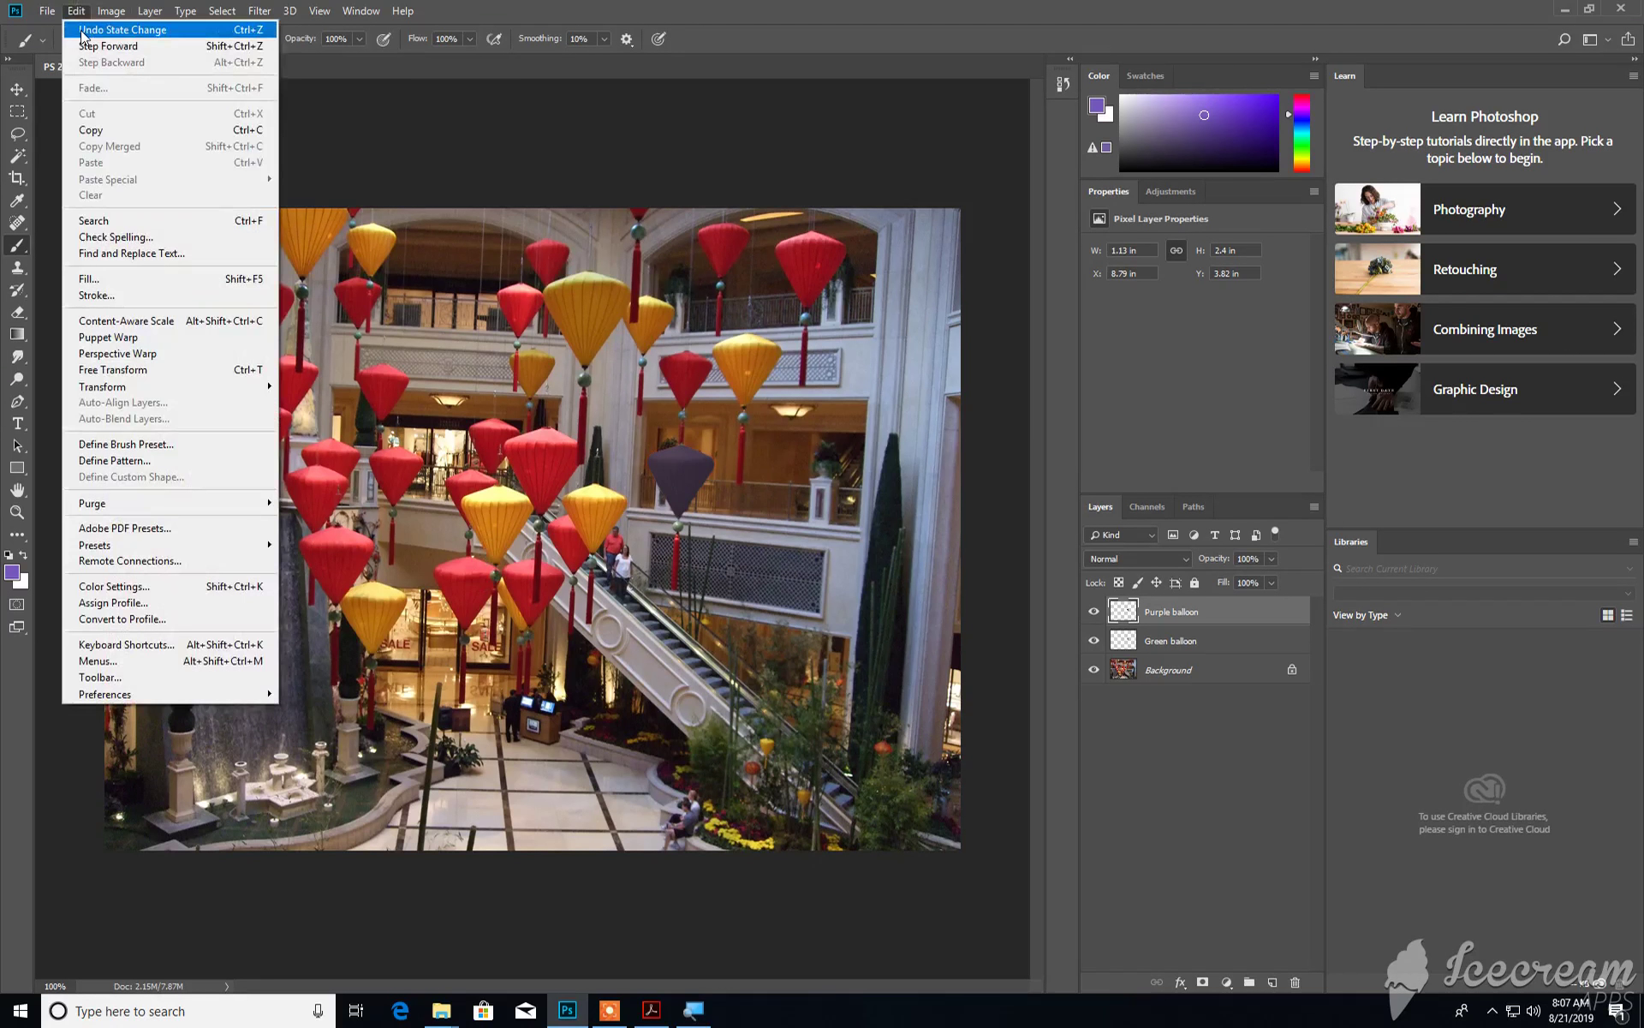
mouse_move(91, 66)
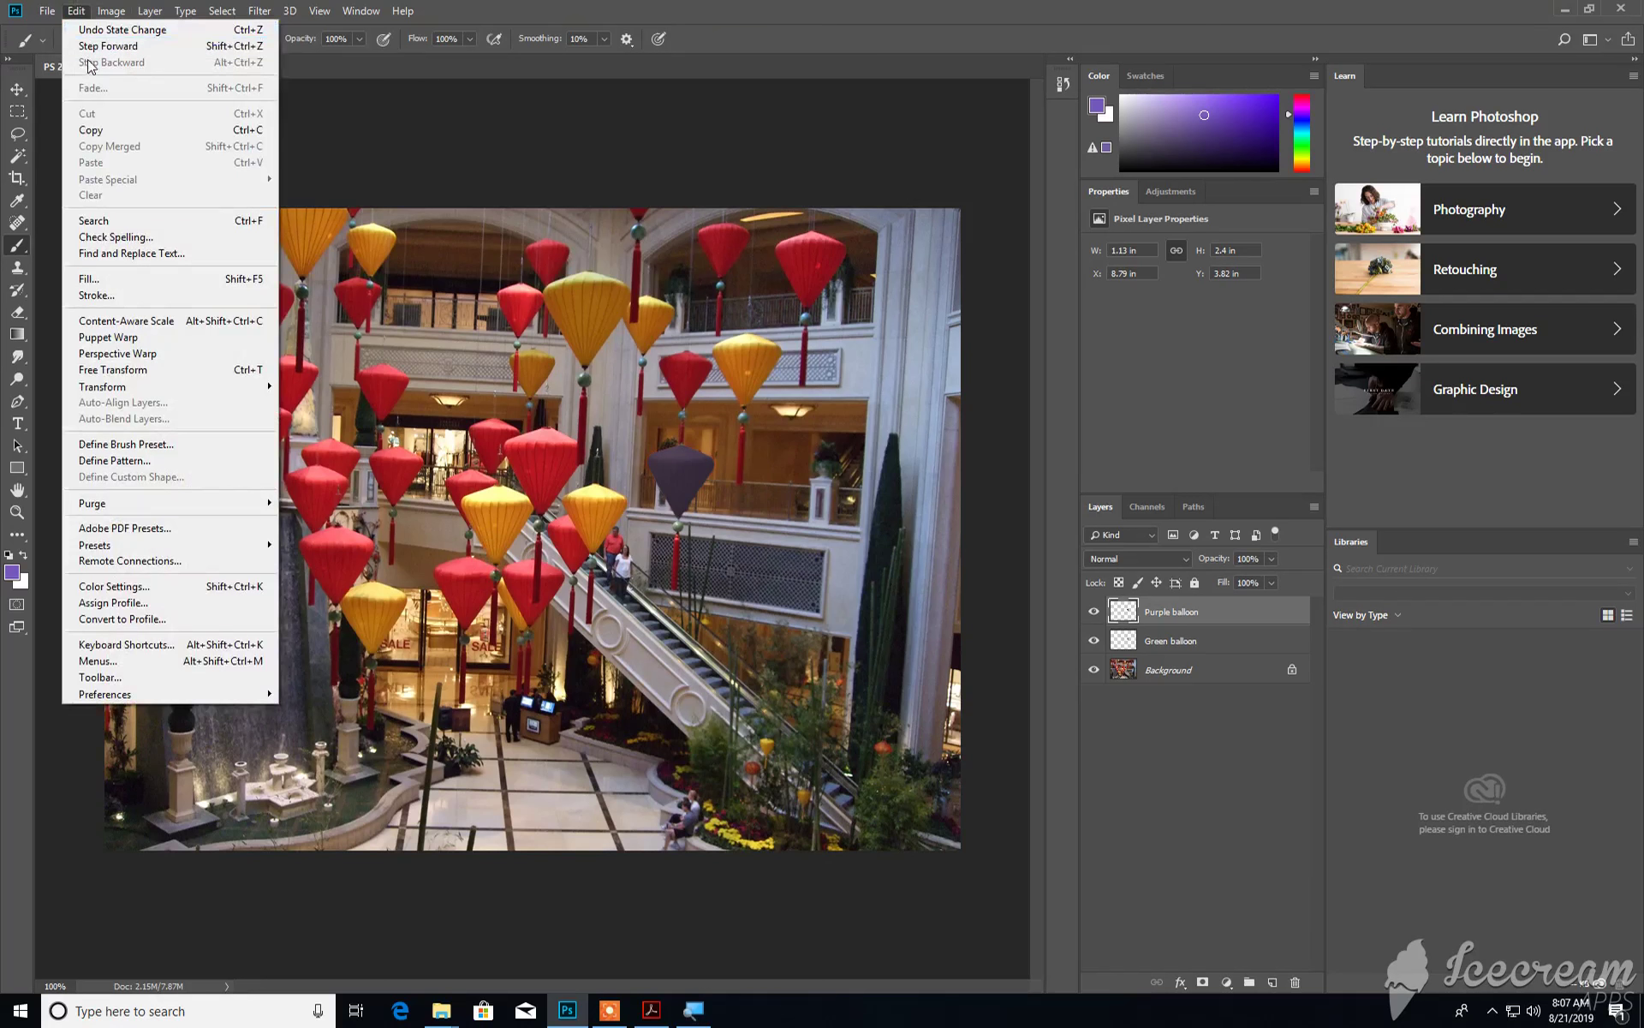
mouse_move(101, 66)
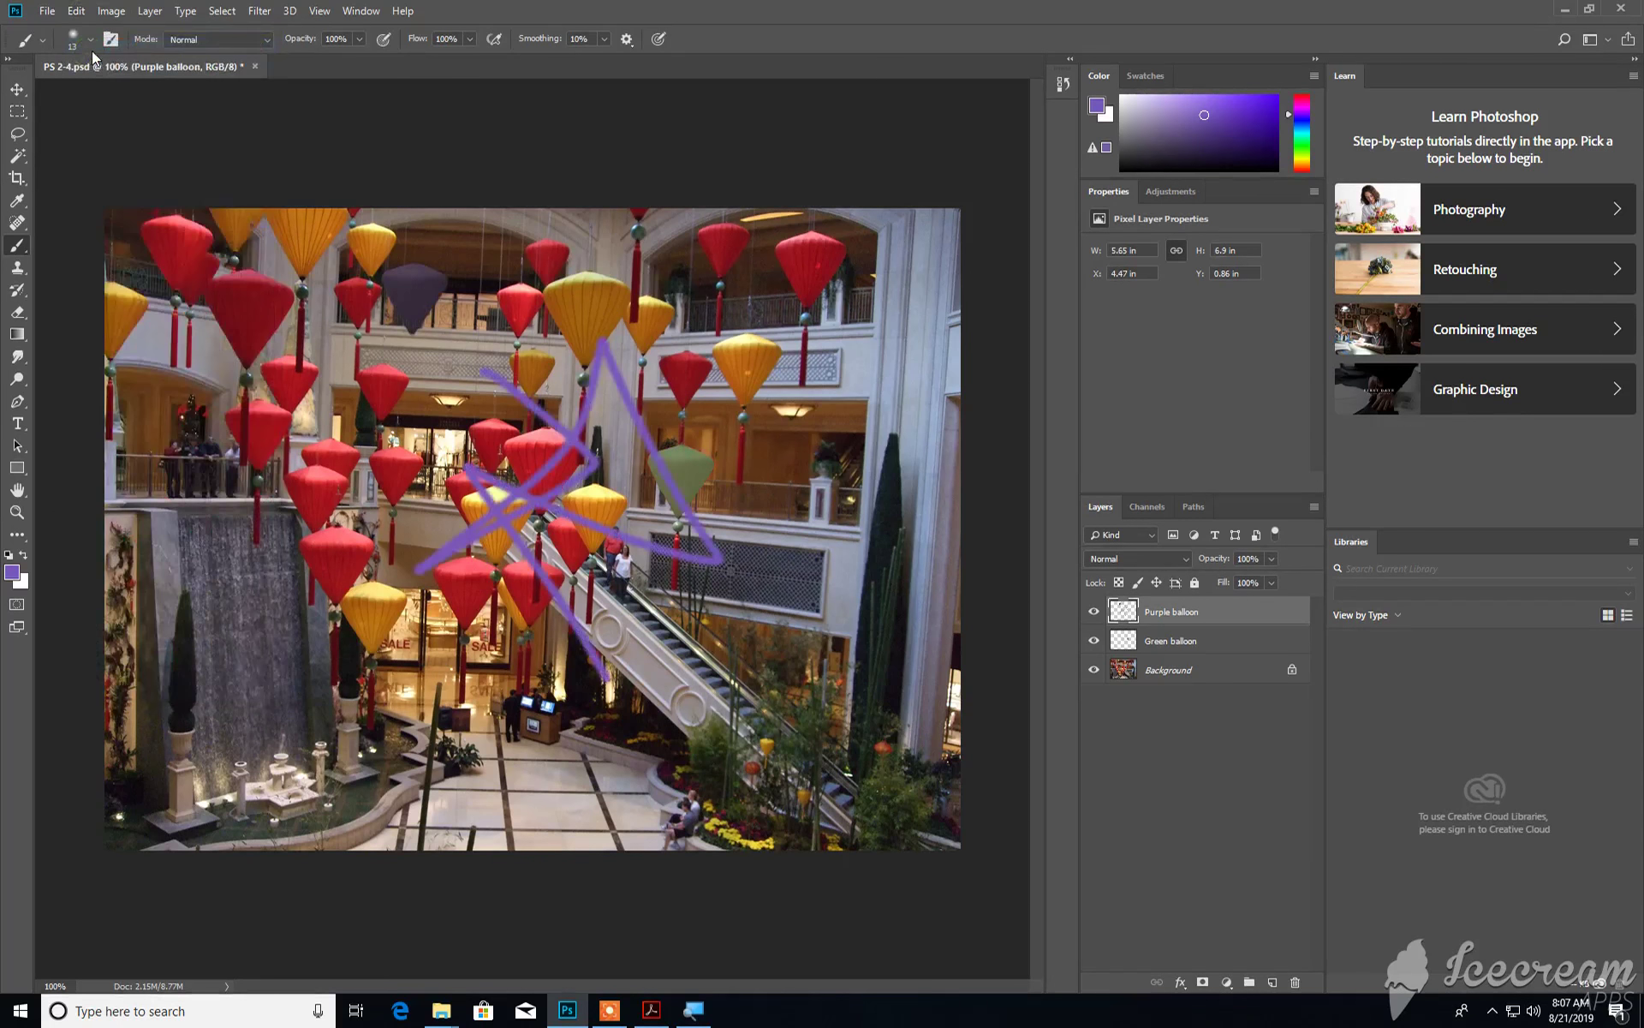
left_click(76, 10)
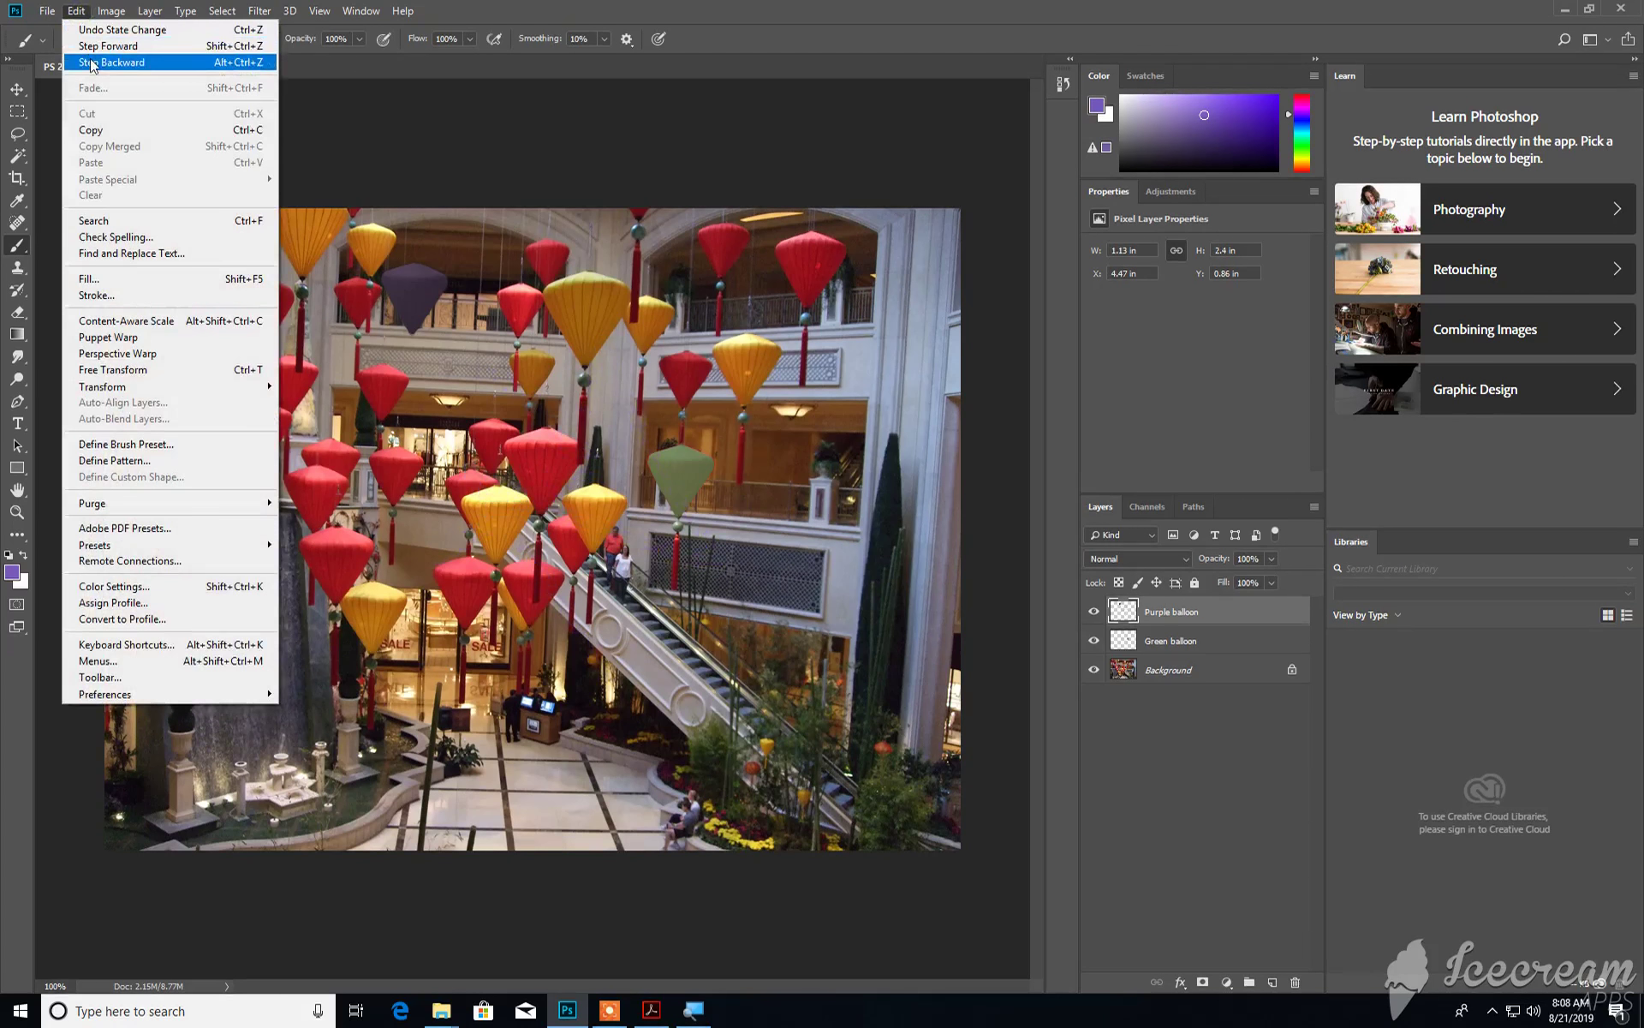
left_click(109, 62)
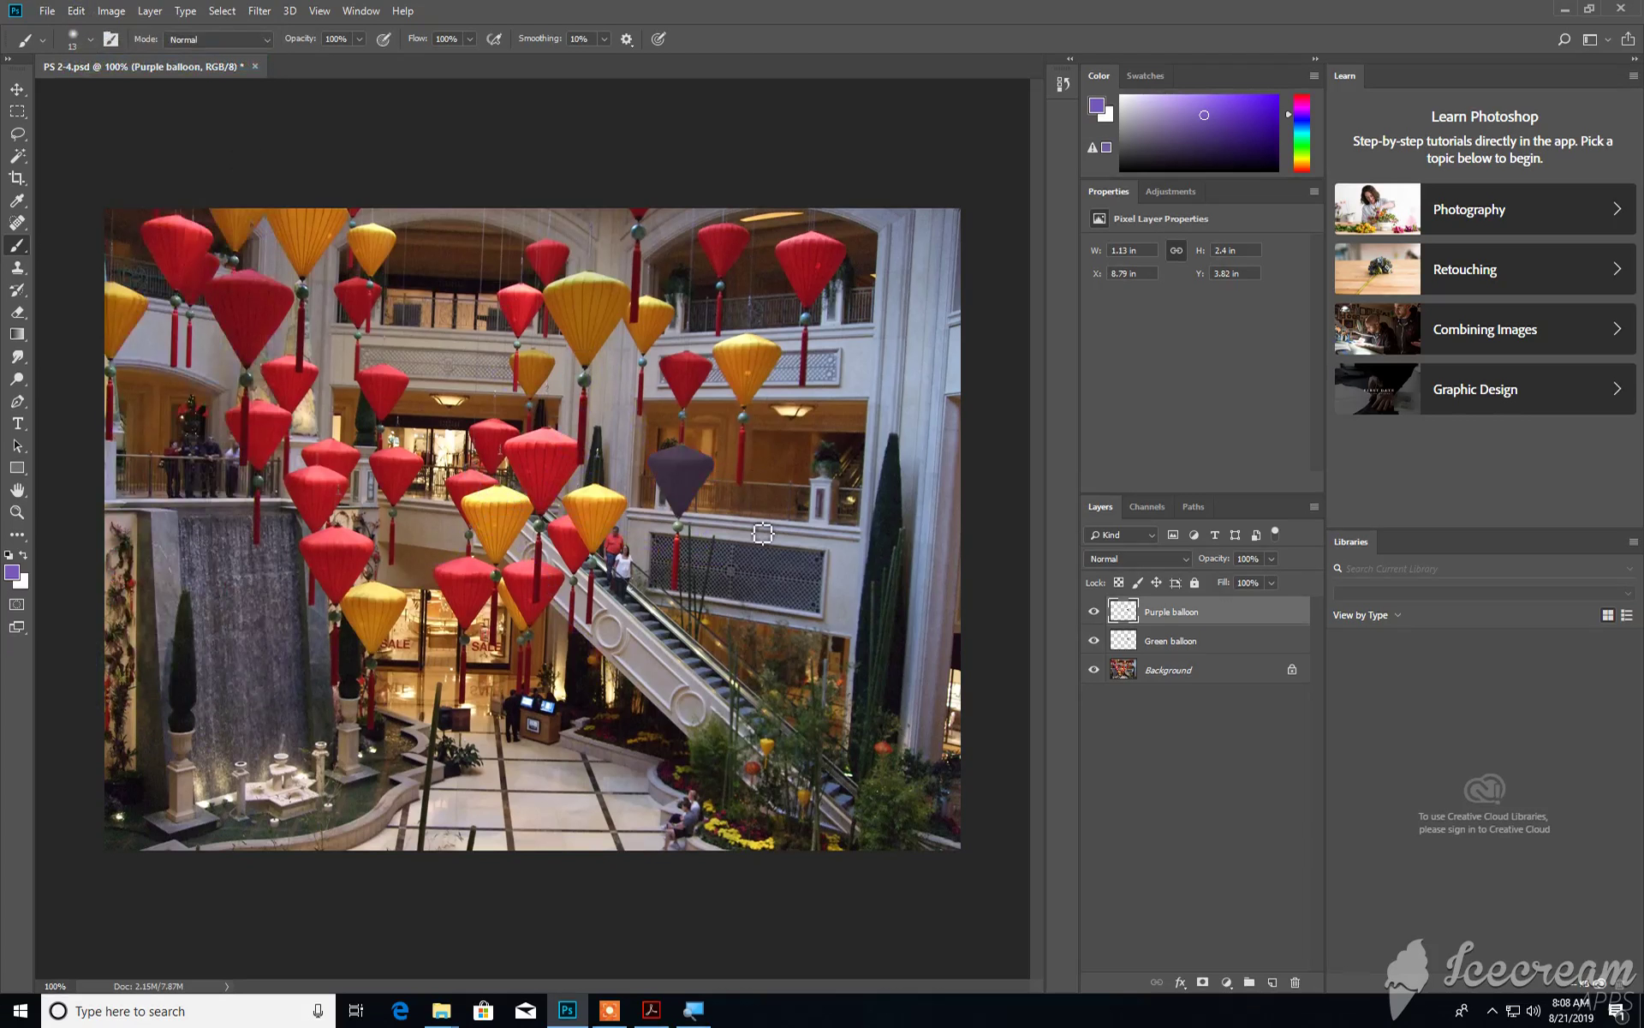
mouse_move(769, 567)
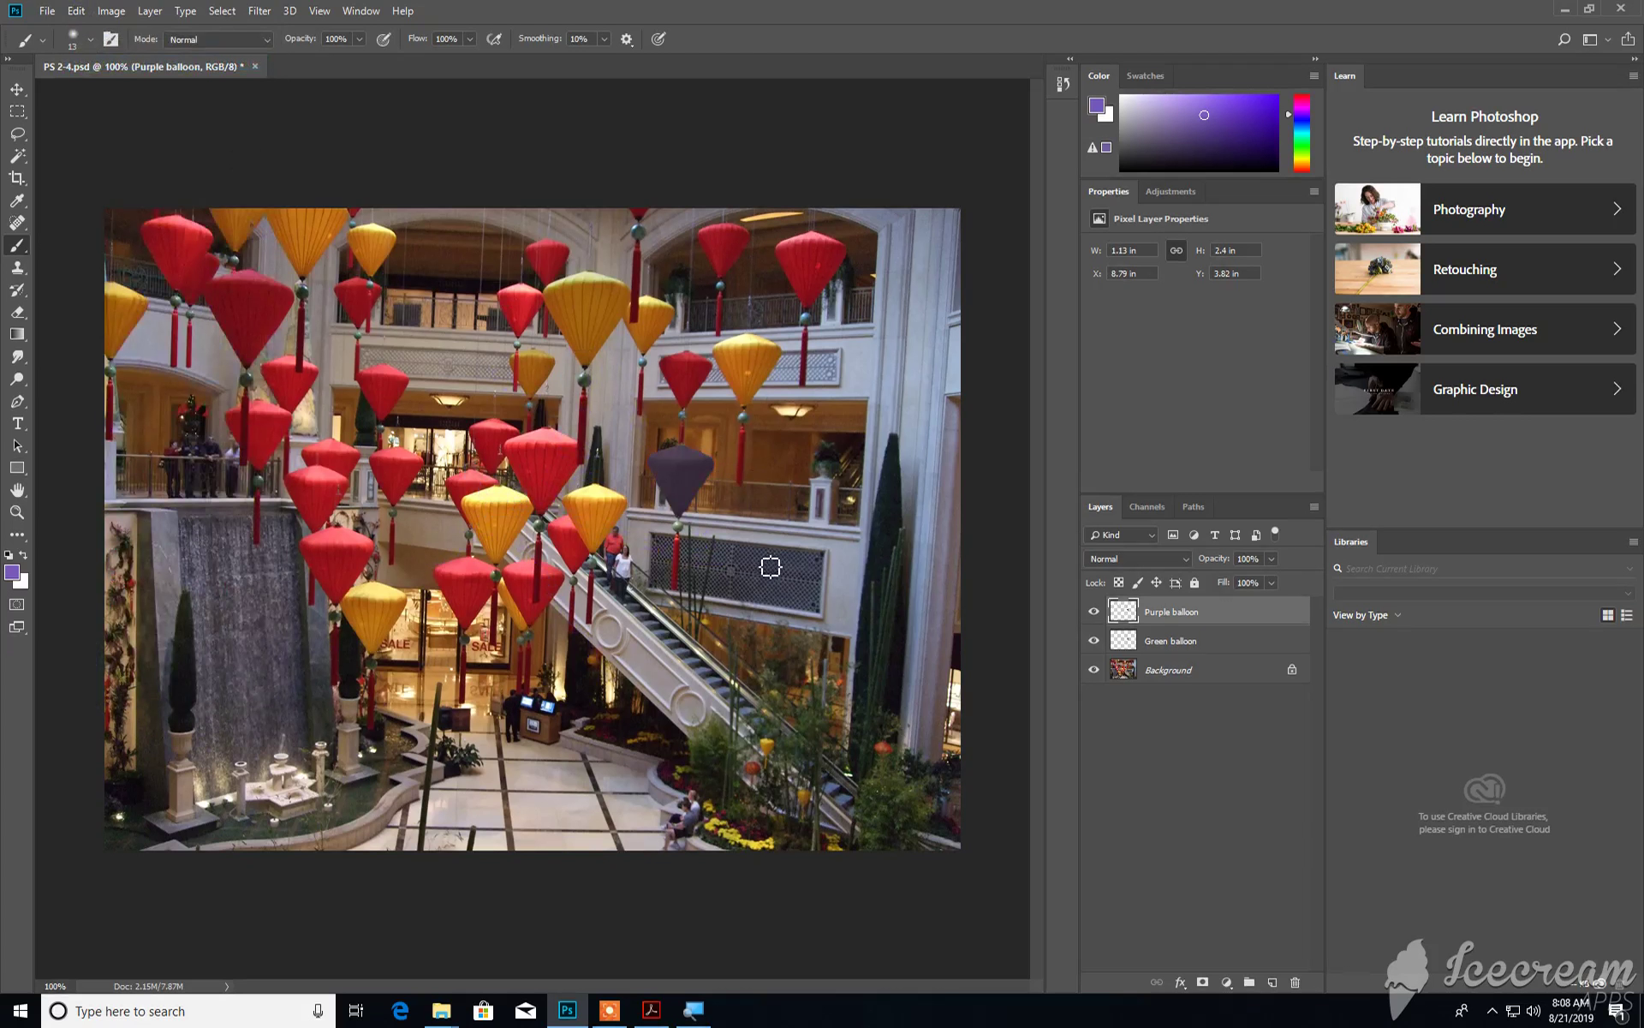
mouse_move(781, 554)
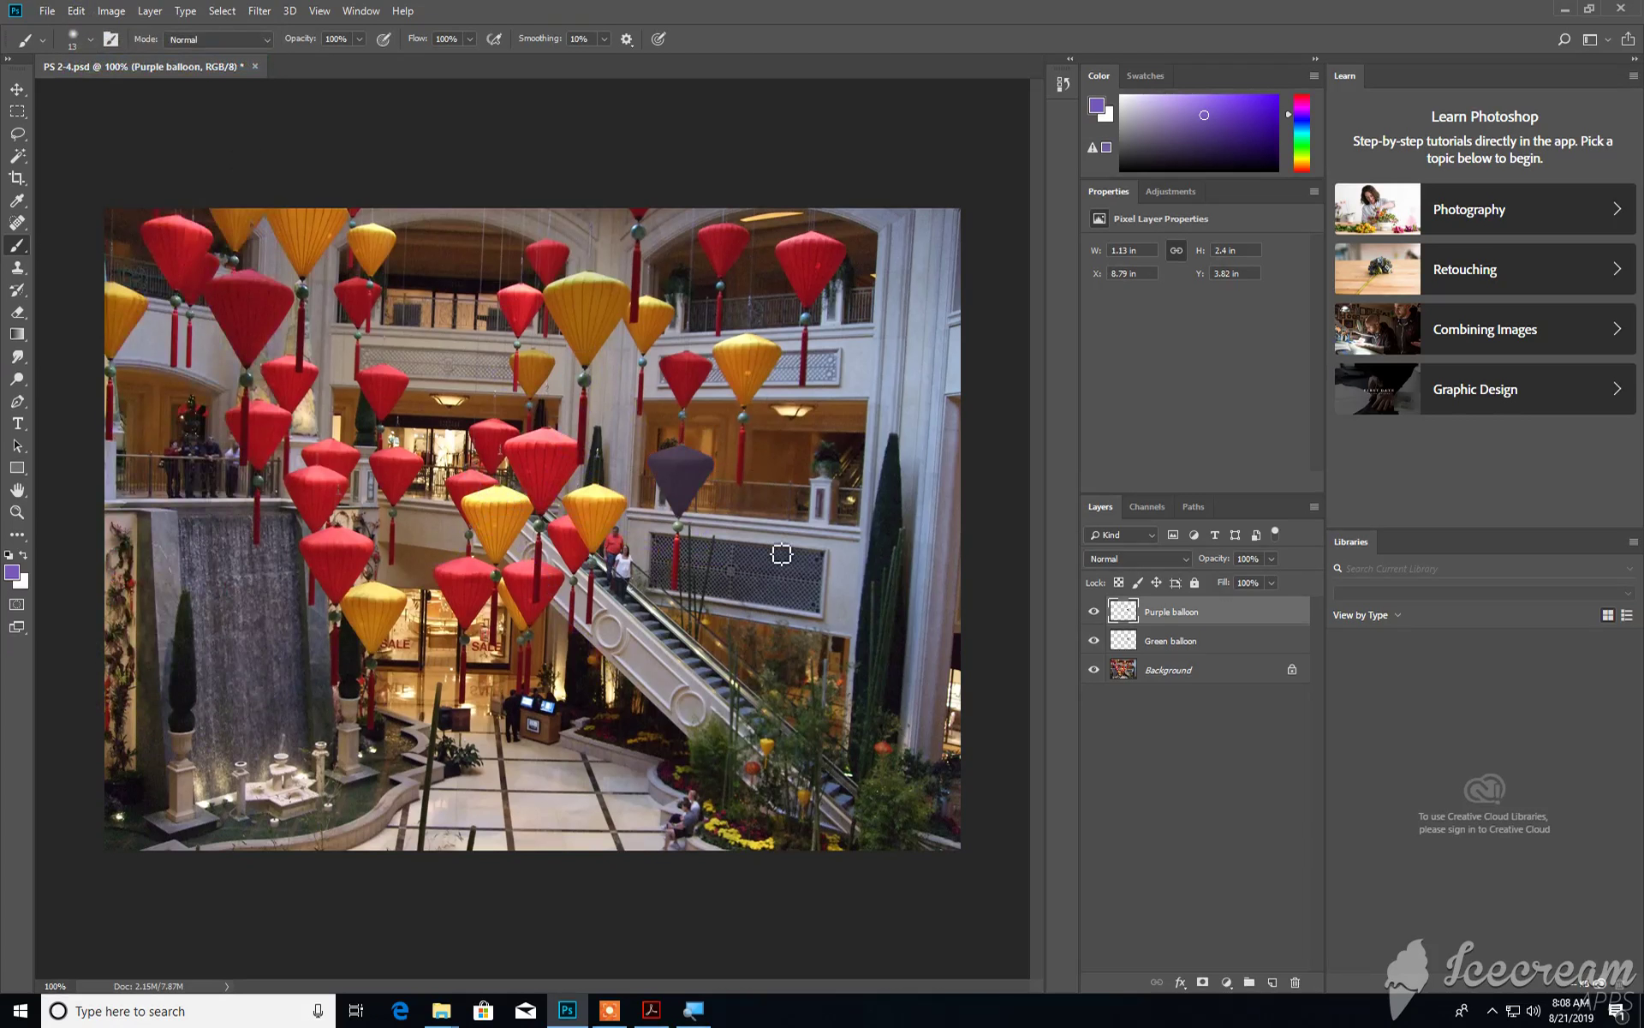
mouse_move(769, 453)
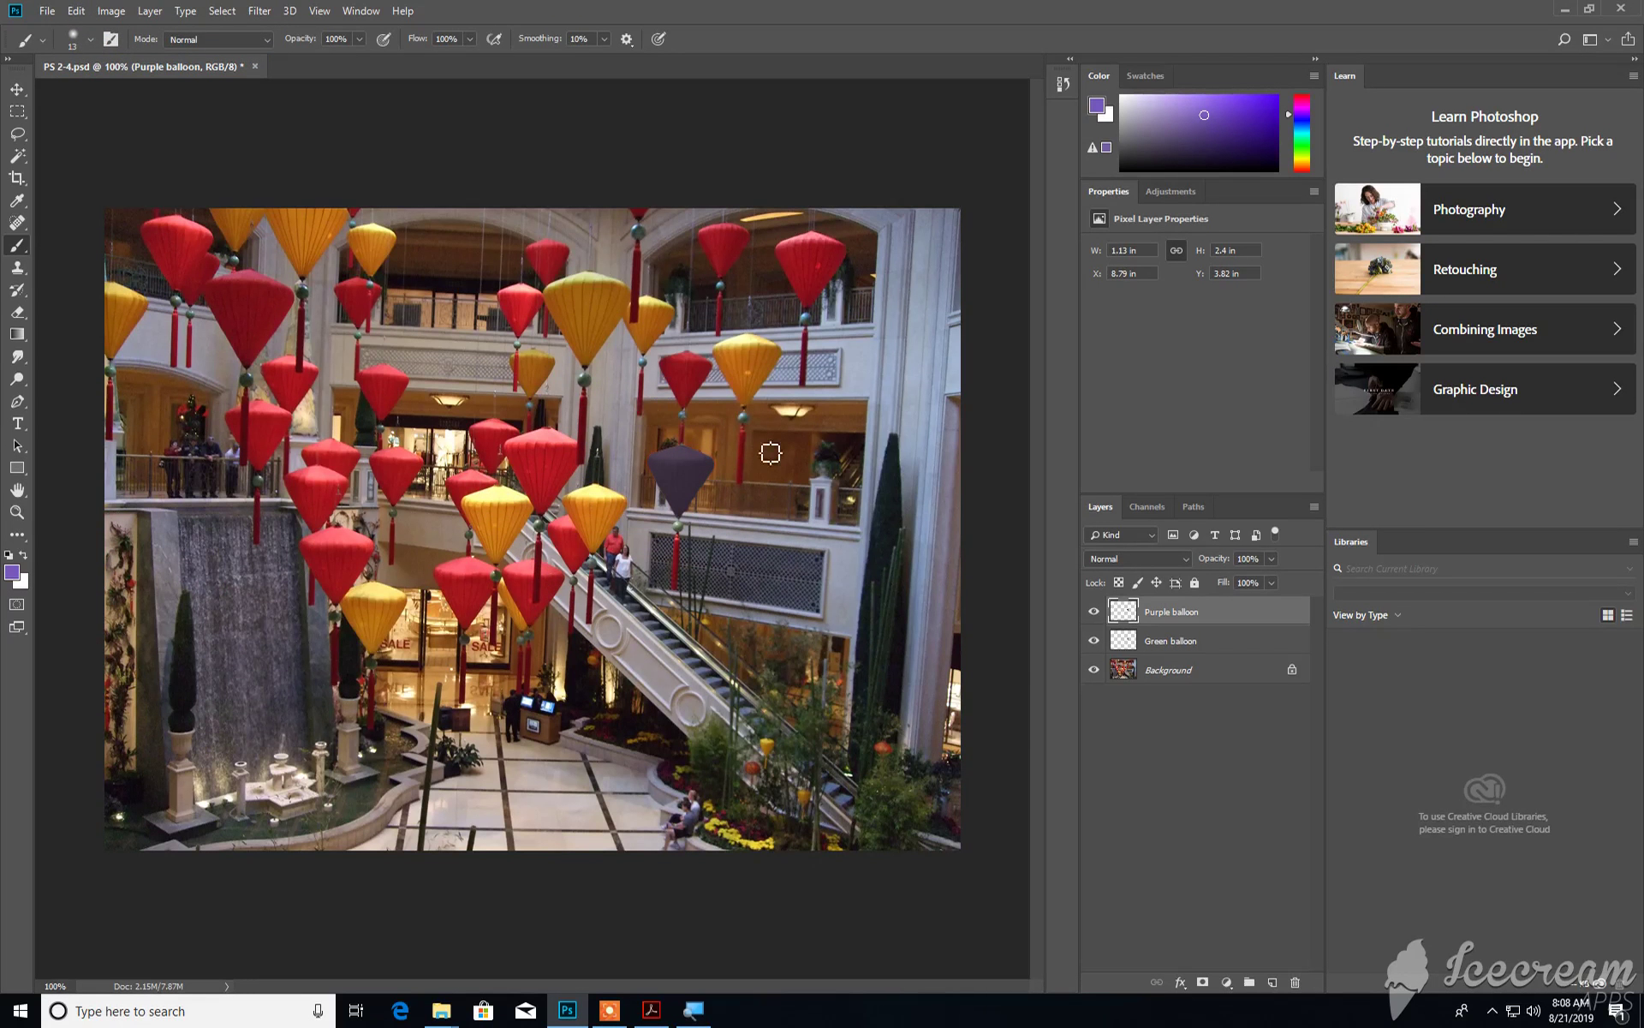
mouse_move(735, 440)
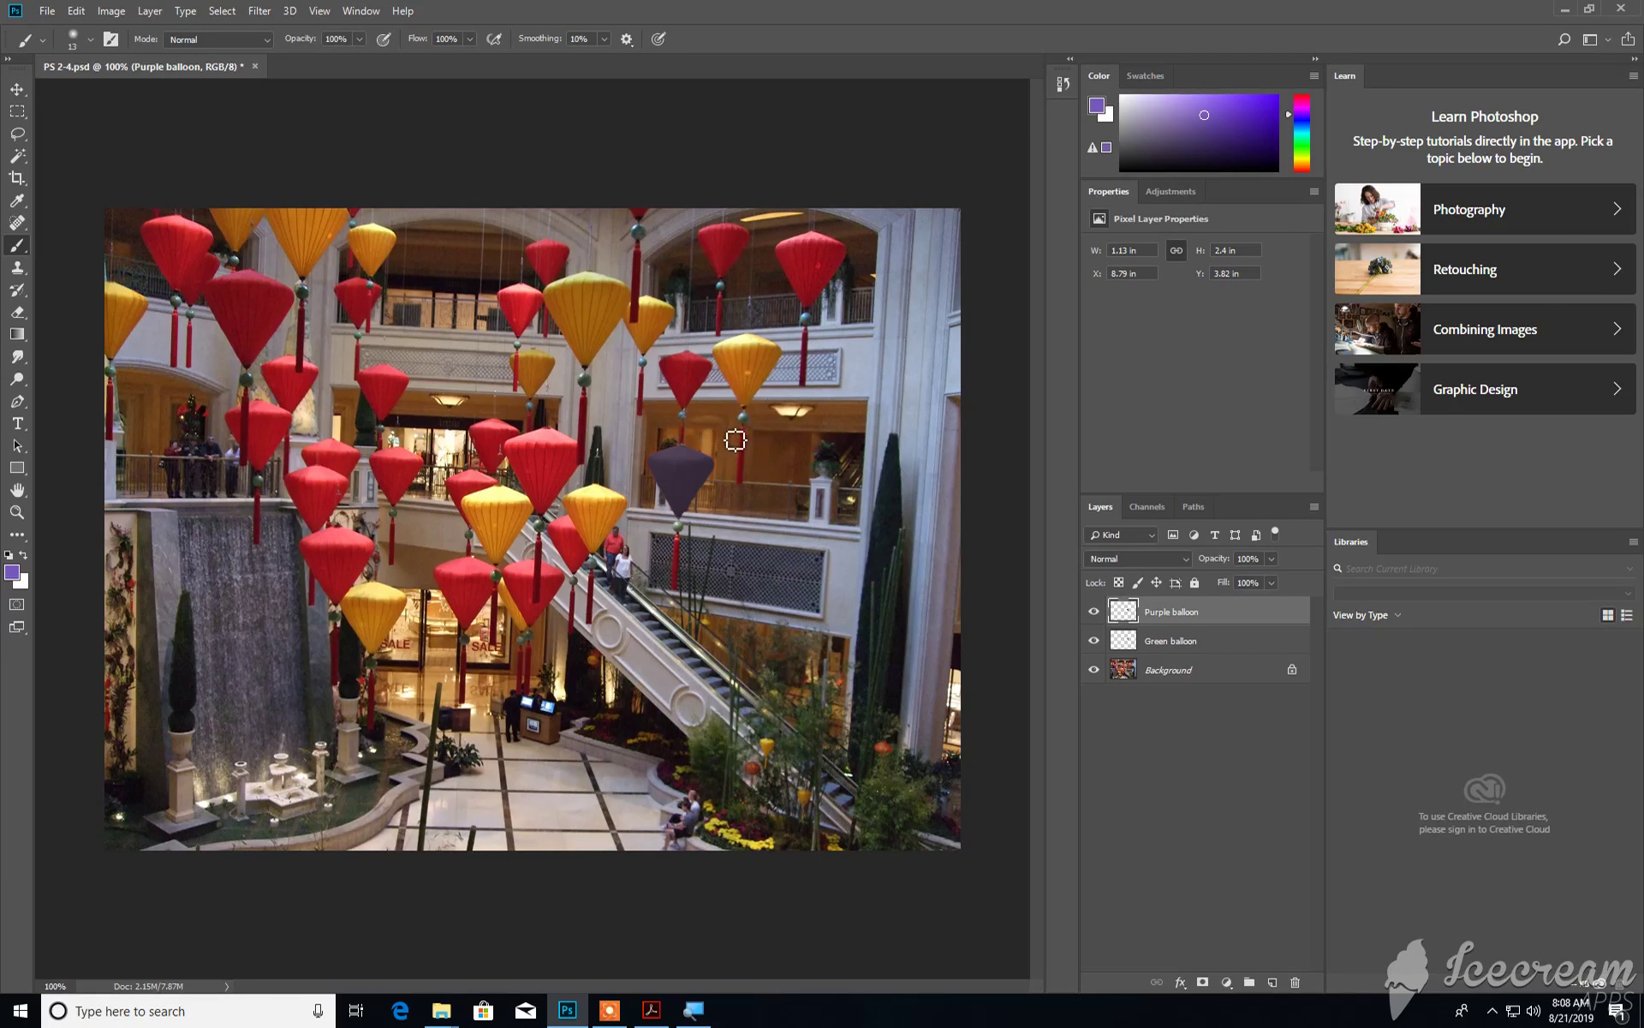
mouse_move(677, 437)
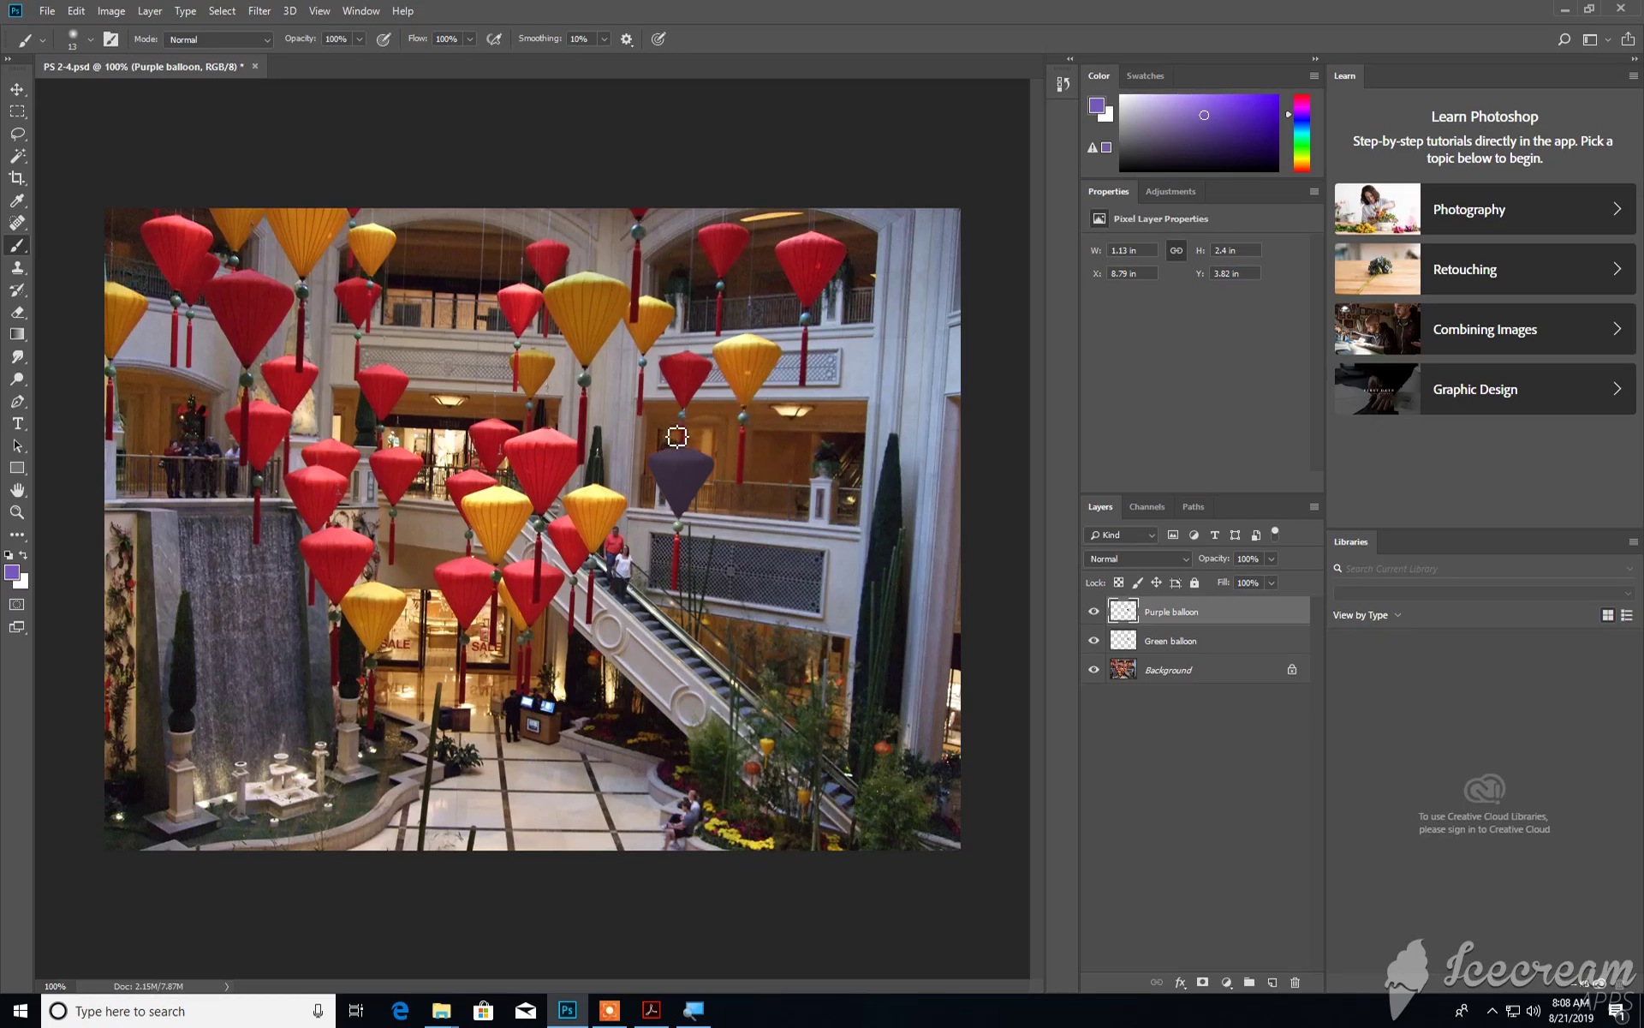
mouse_move(768, 478)
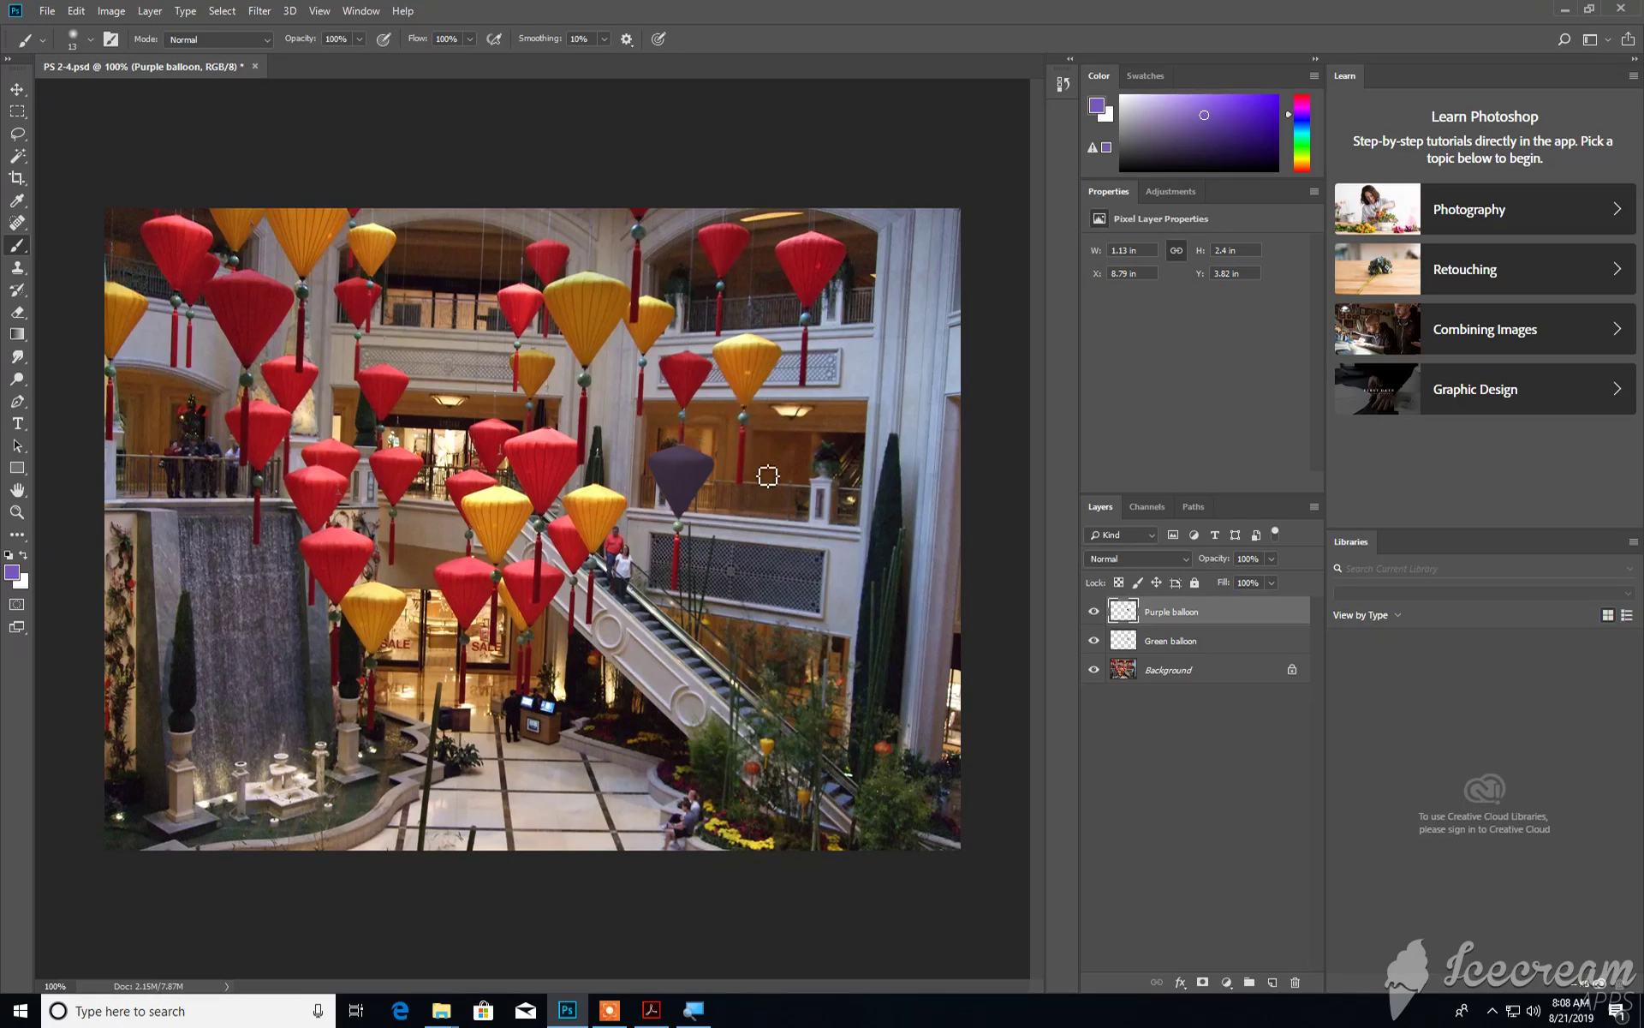
mouse_move(430, 438)
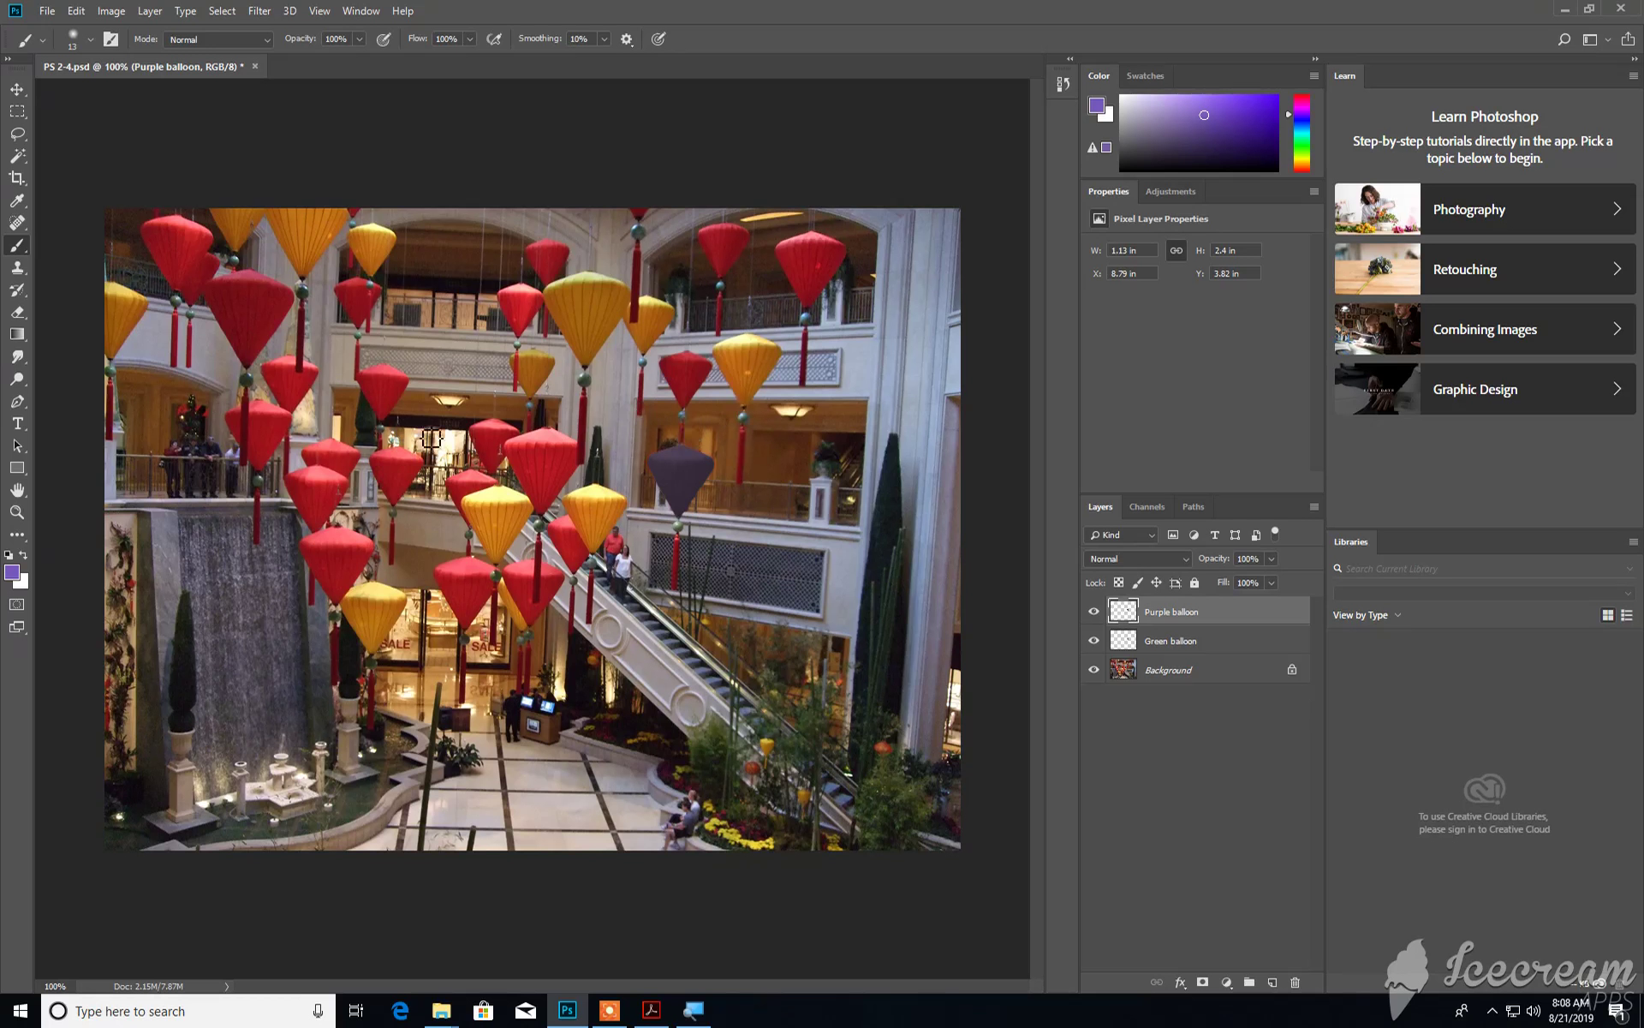
mouse_move(502, 391)
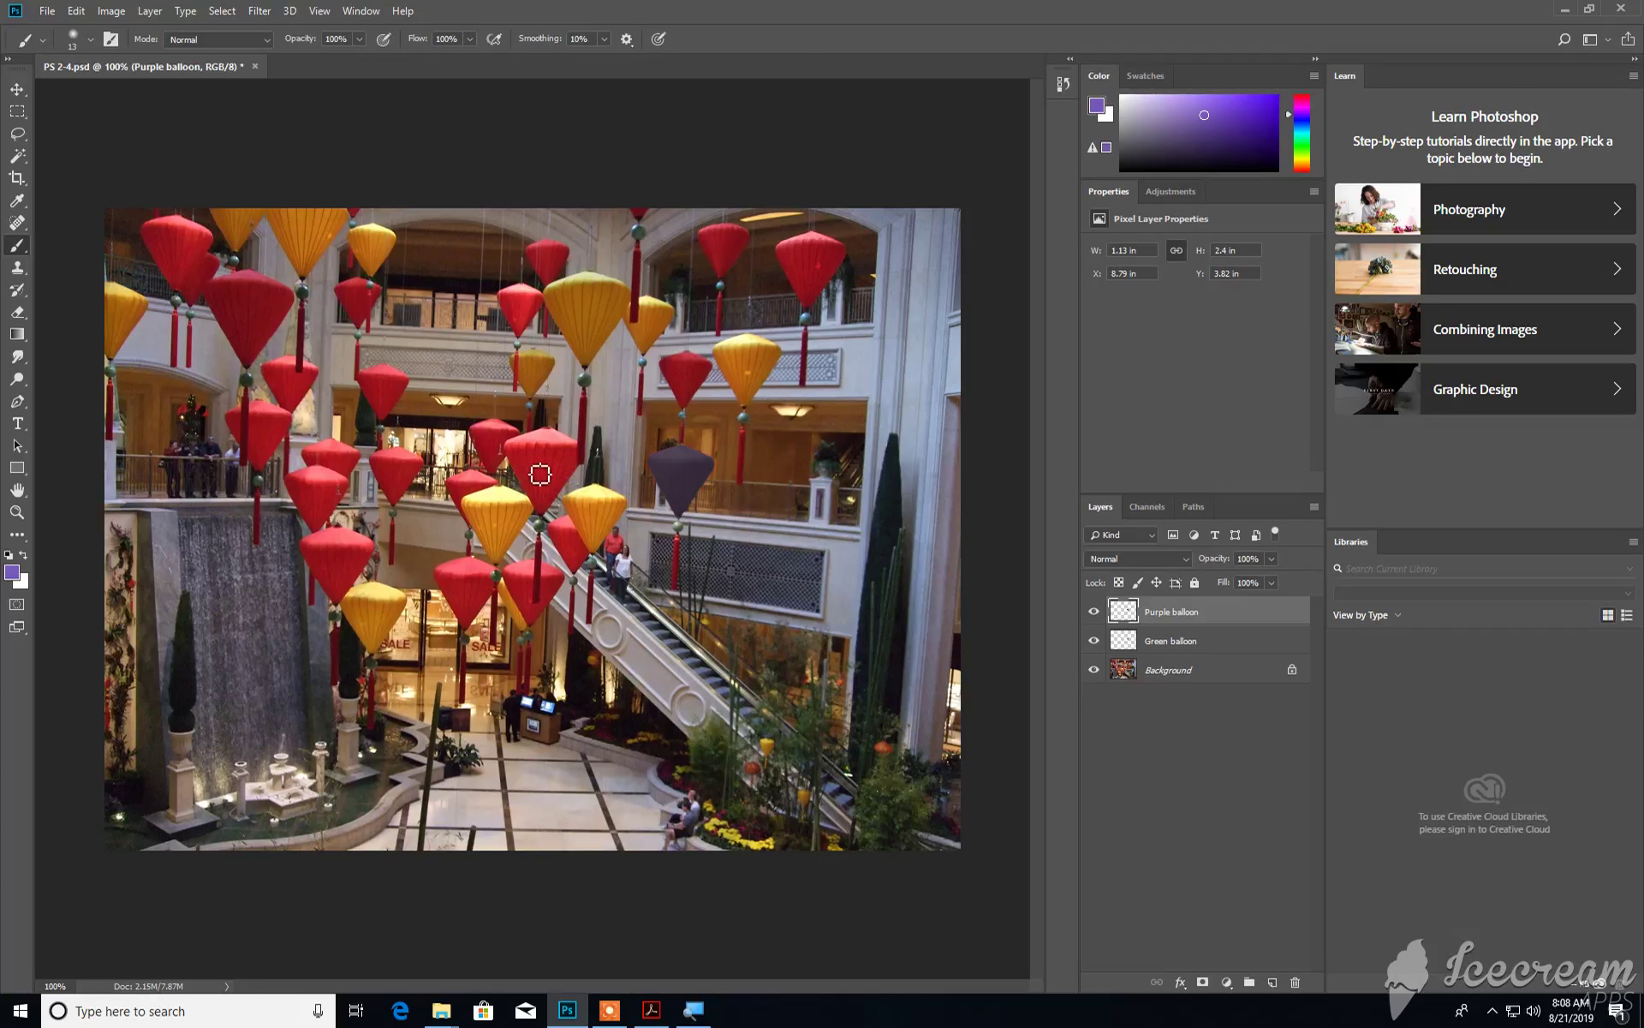
mouse_move(680, 528)
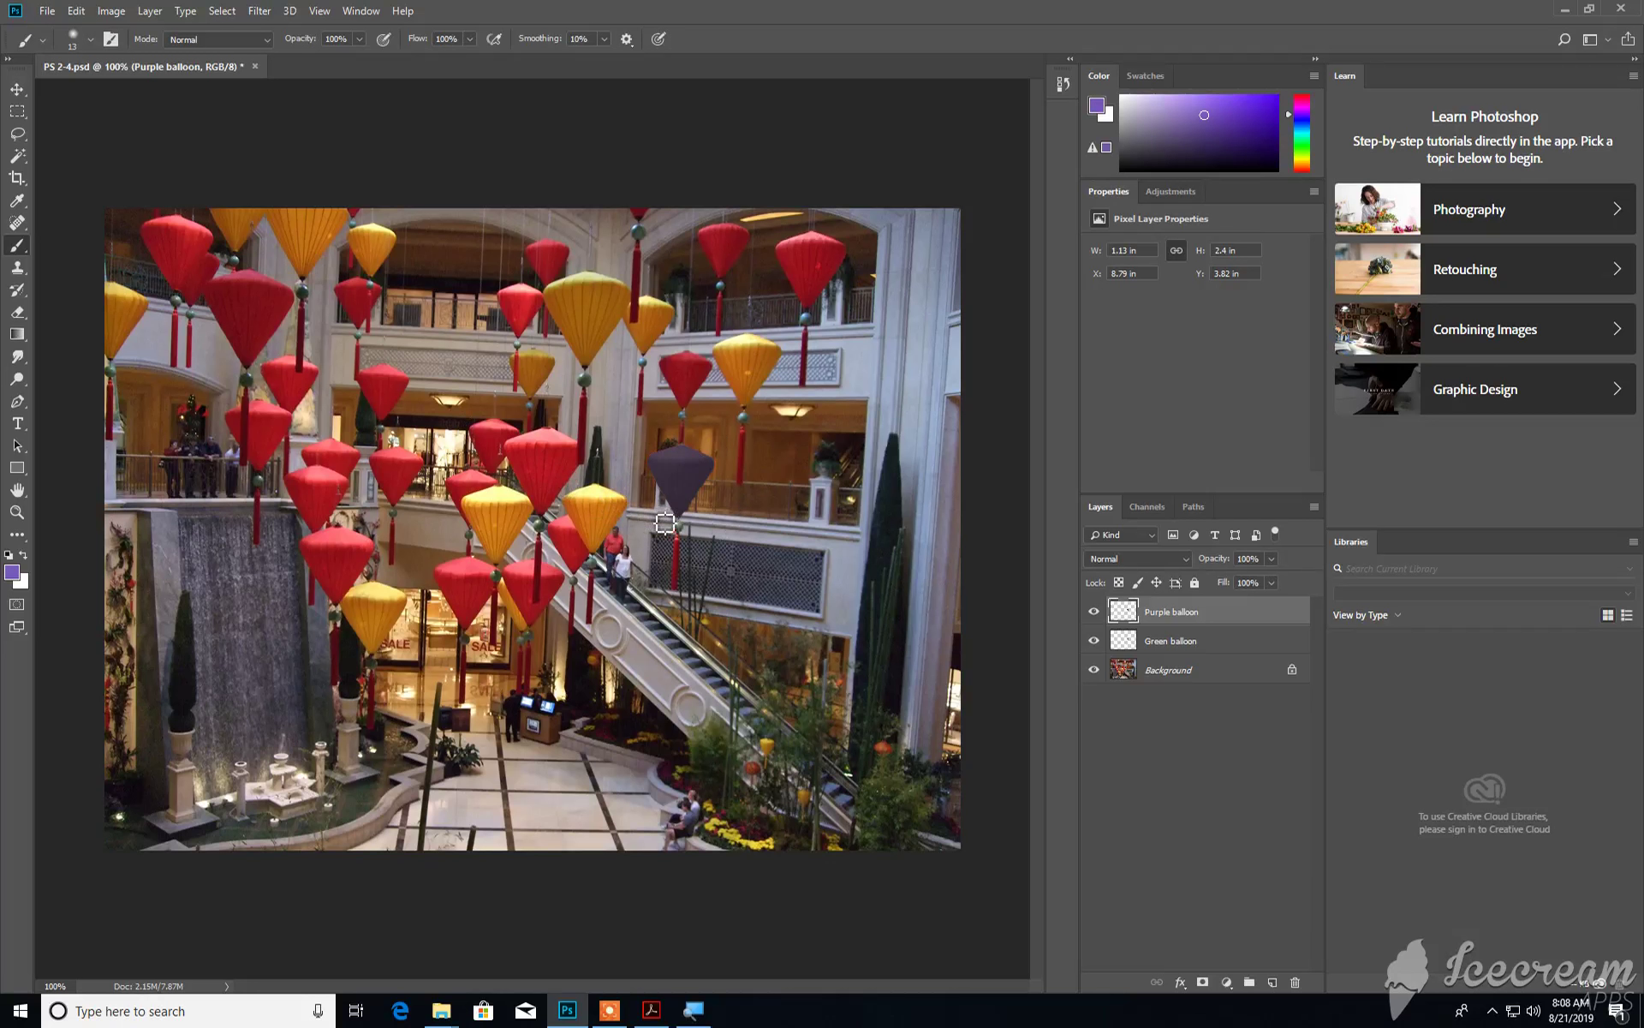
mouse_move(637, 531)
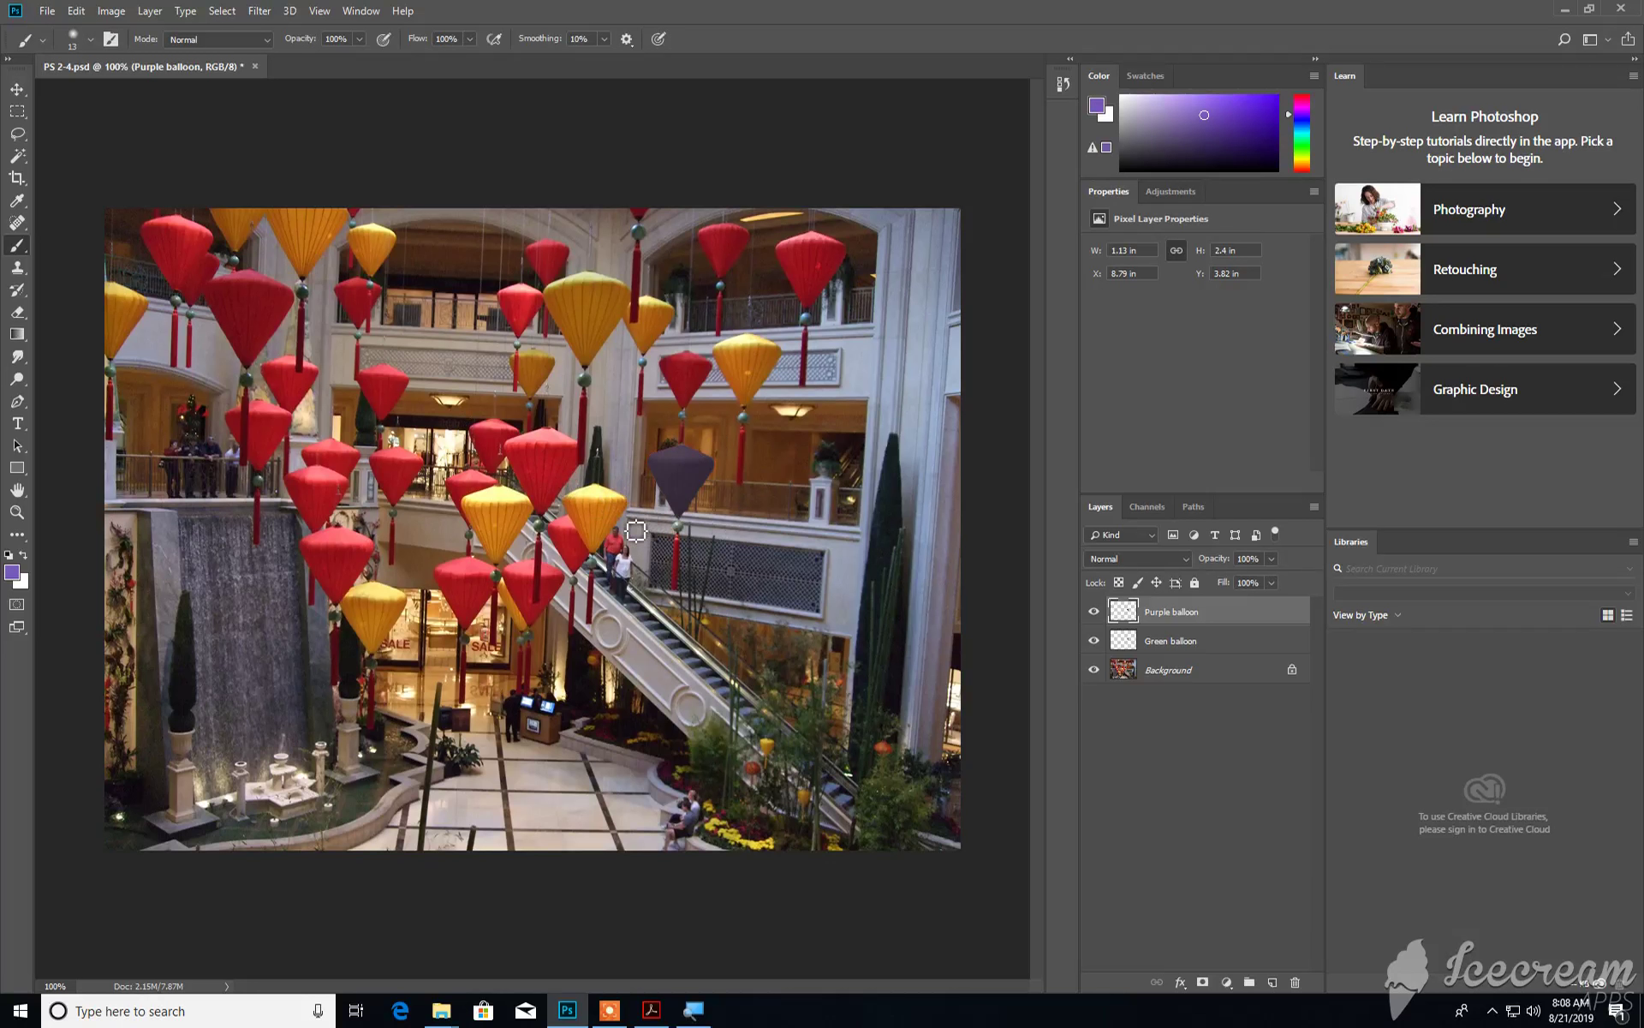